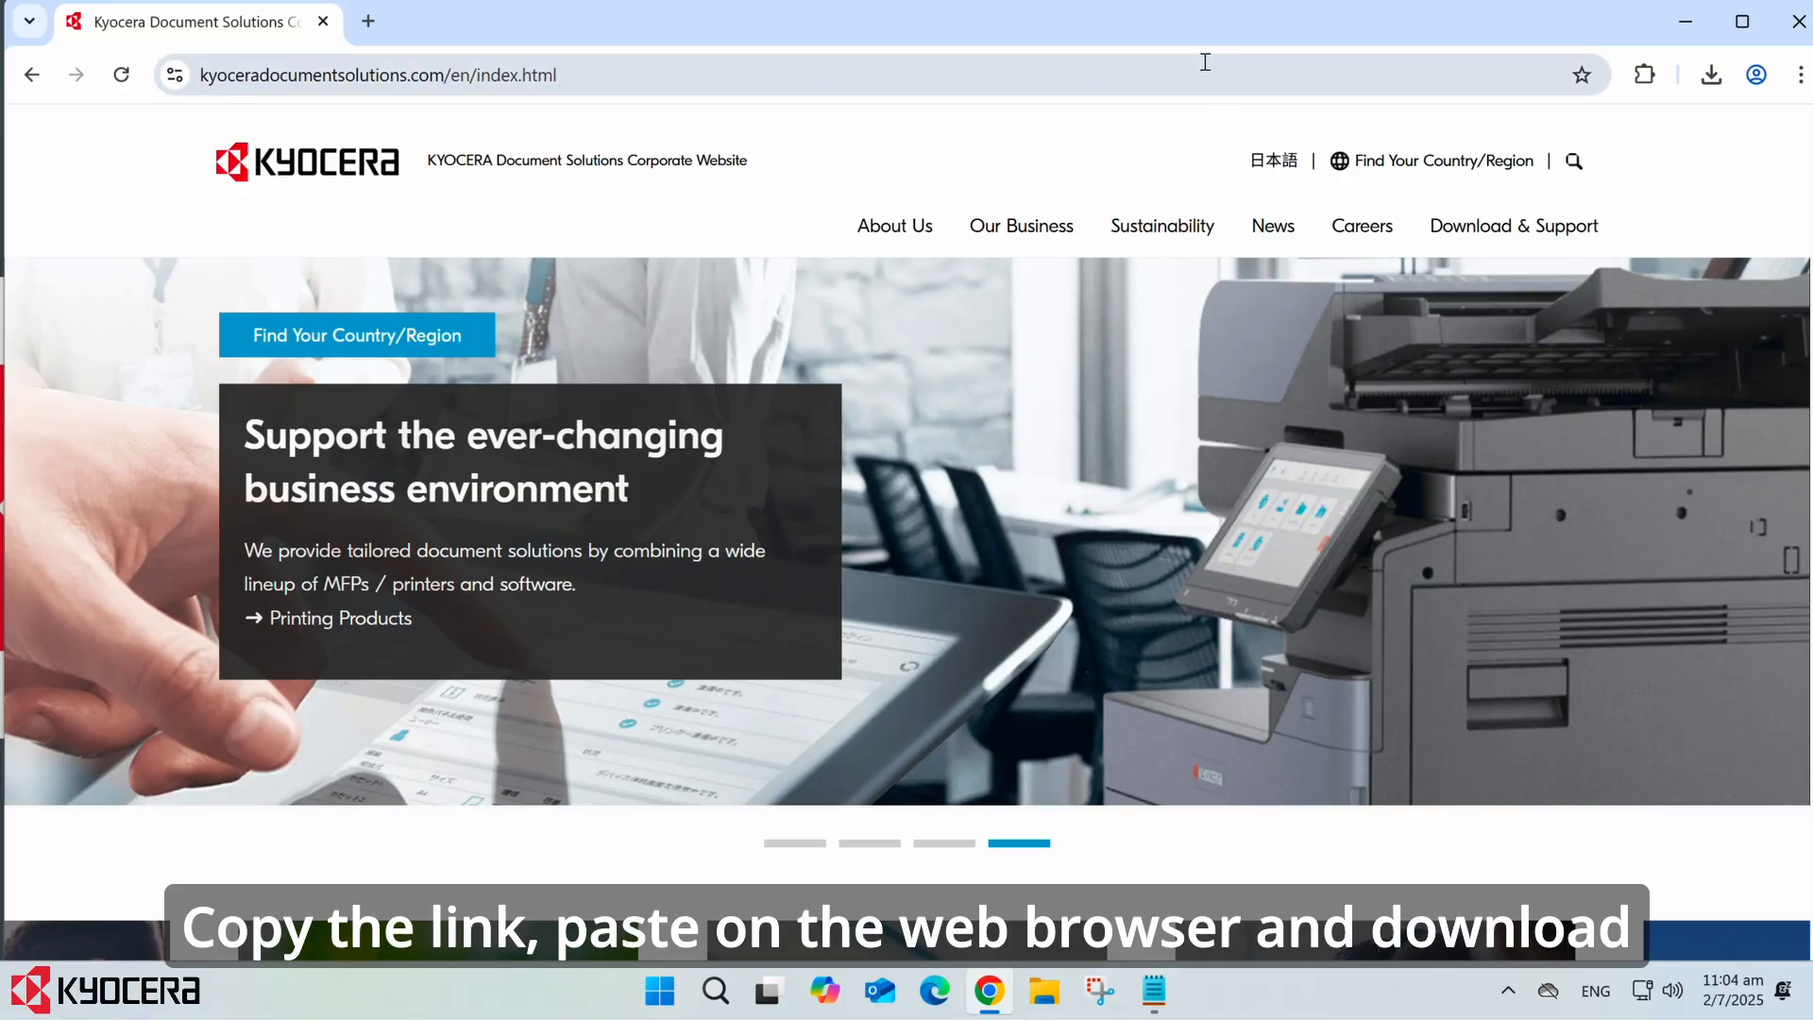
# Download the Scan_to_SMB_KM_1.2.10 package from the Kyocera download URL and launch the extractor
pyautogui.write('https://www.kyoceradocumentsolutions.com/asia/download/software/Scan_to_SMB_KM_1.2.10.5.exe')
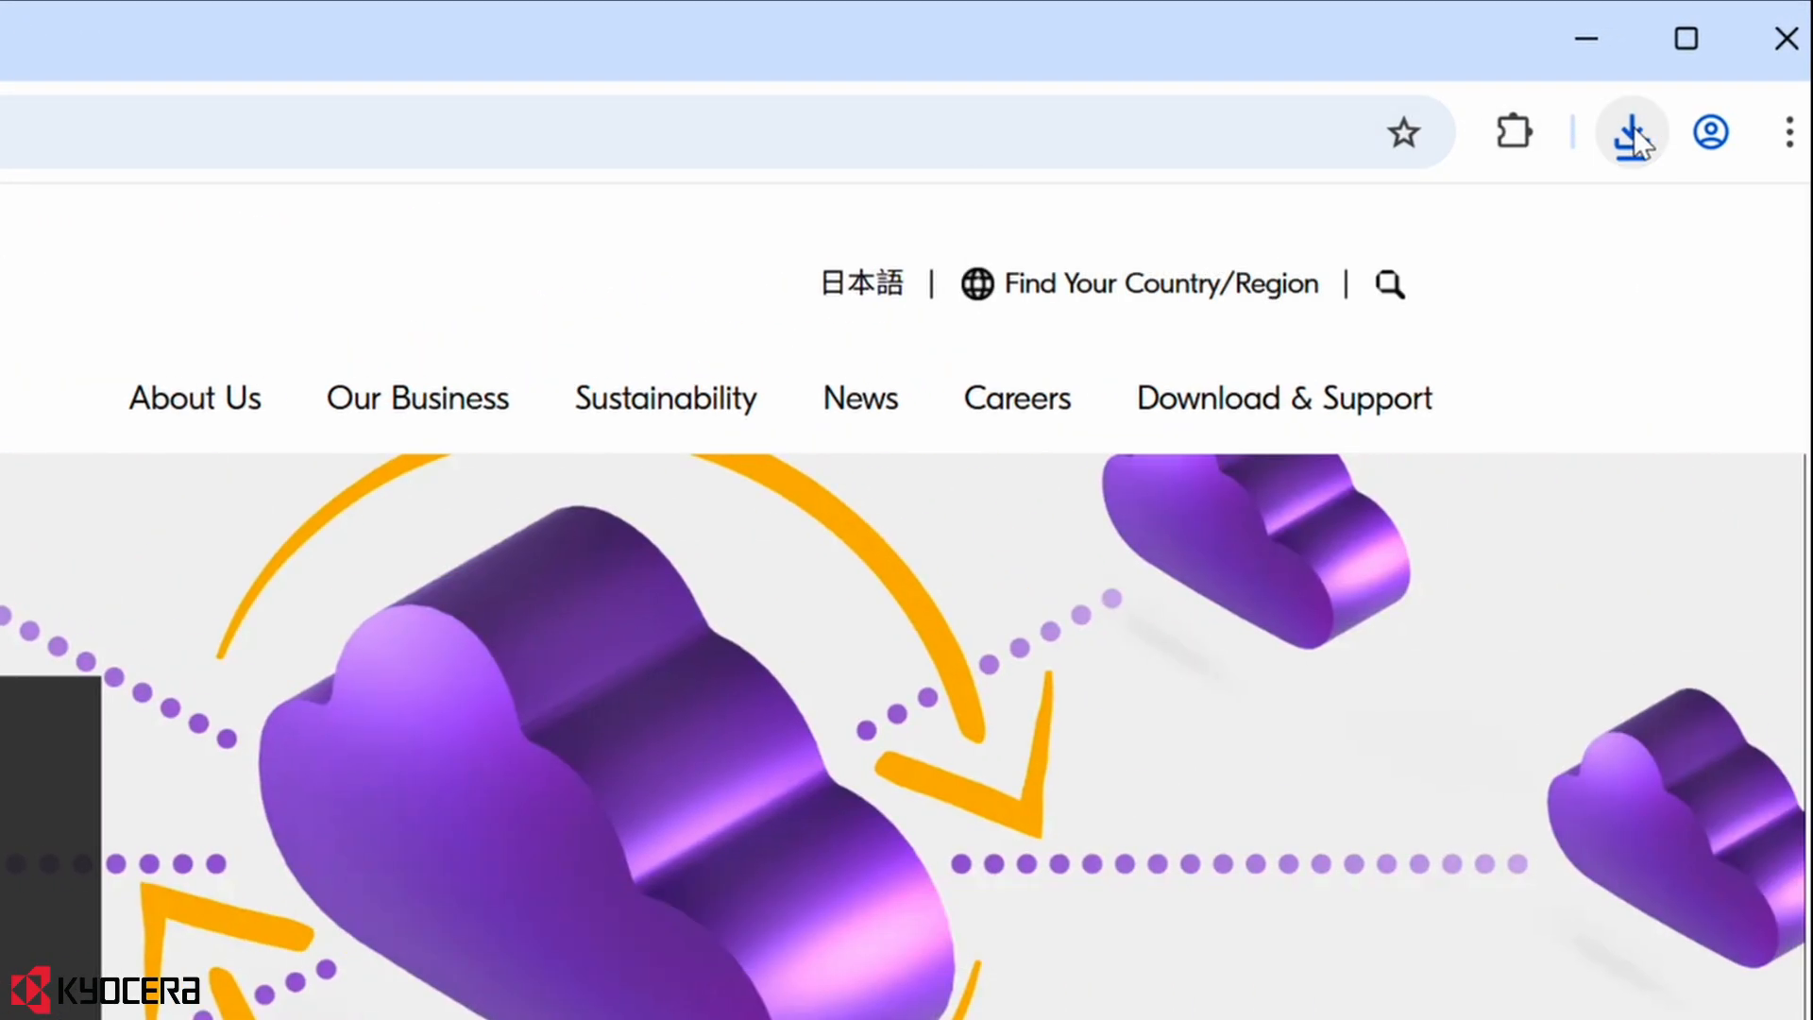
pyautogui.click(1632, 130)
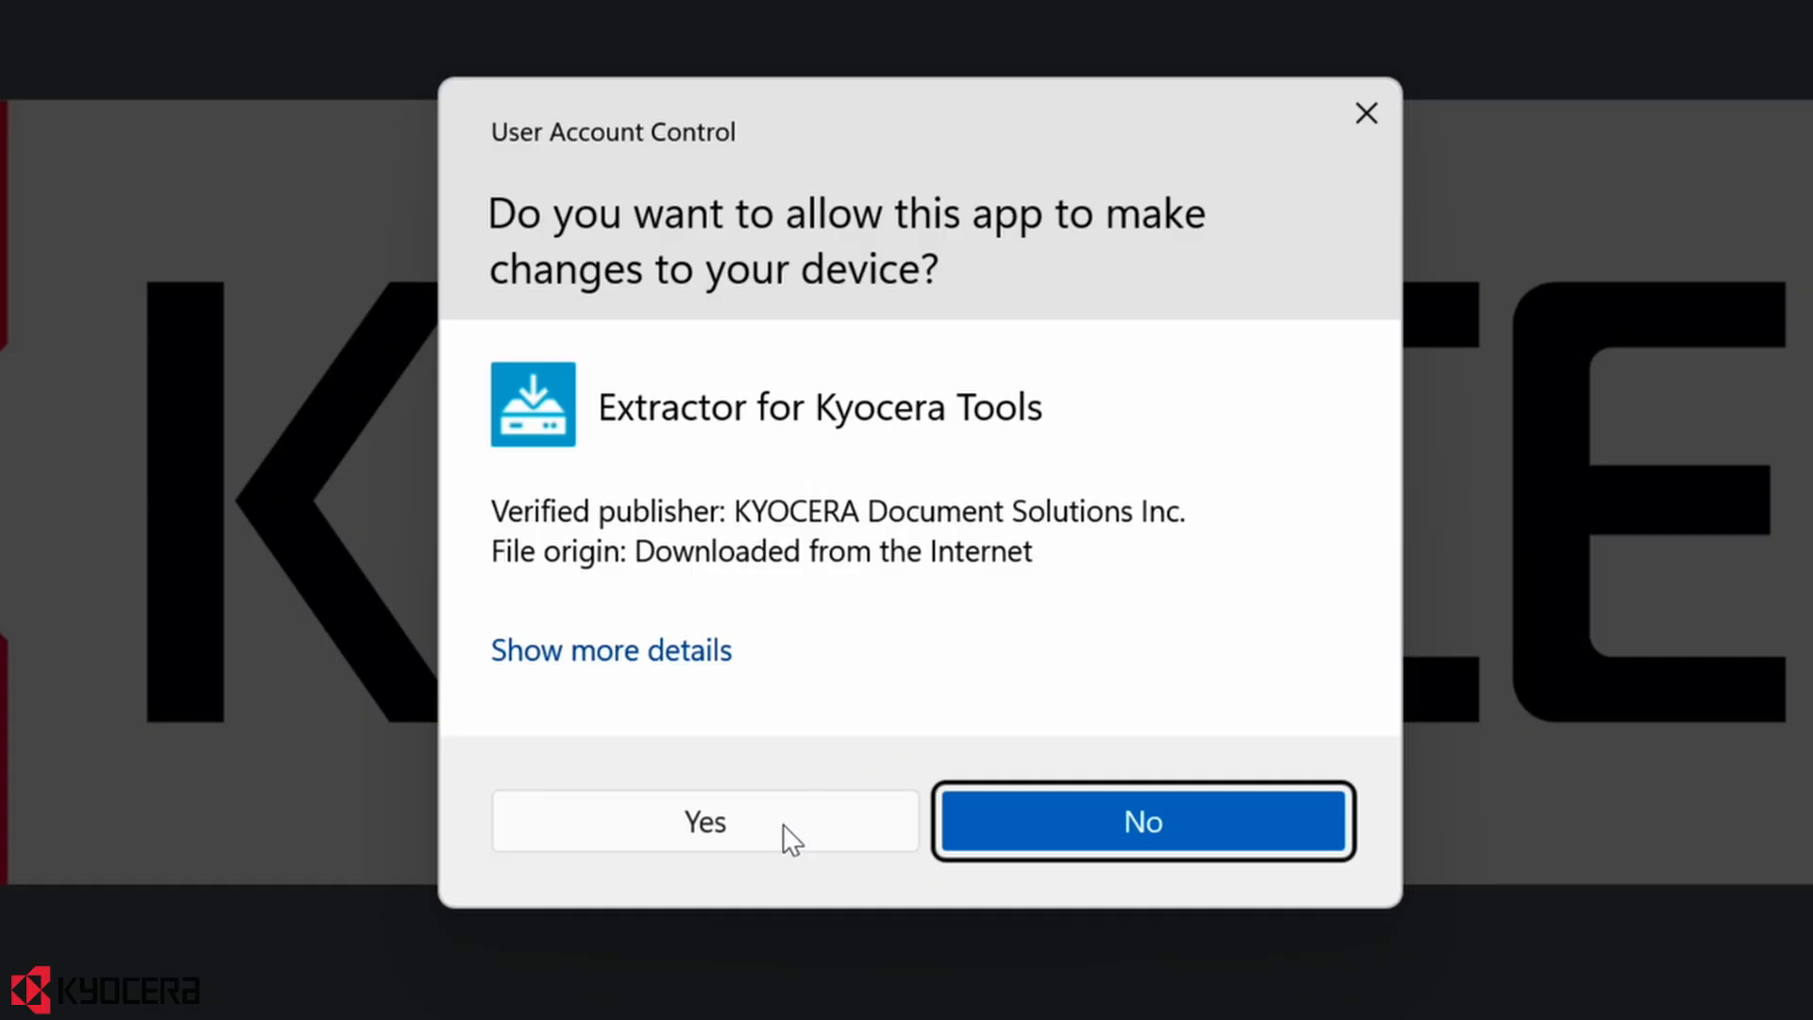
# Grant permission, extract the Kyocera tools to the Desktop instead of Program Files, and dismiss the success notice
pyautogui.click(705, 821)
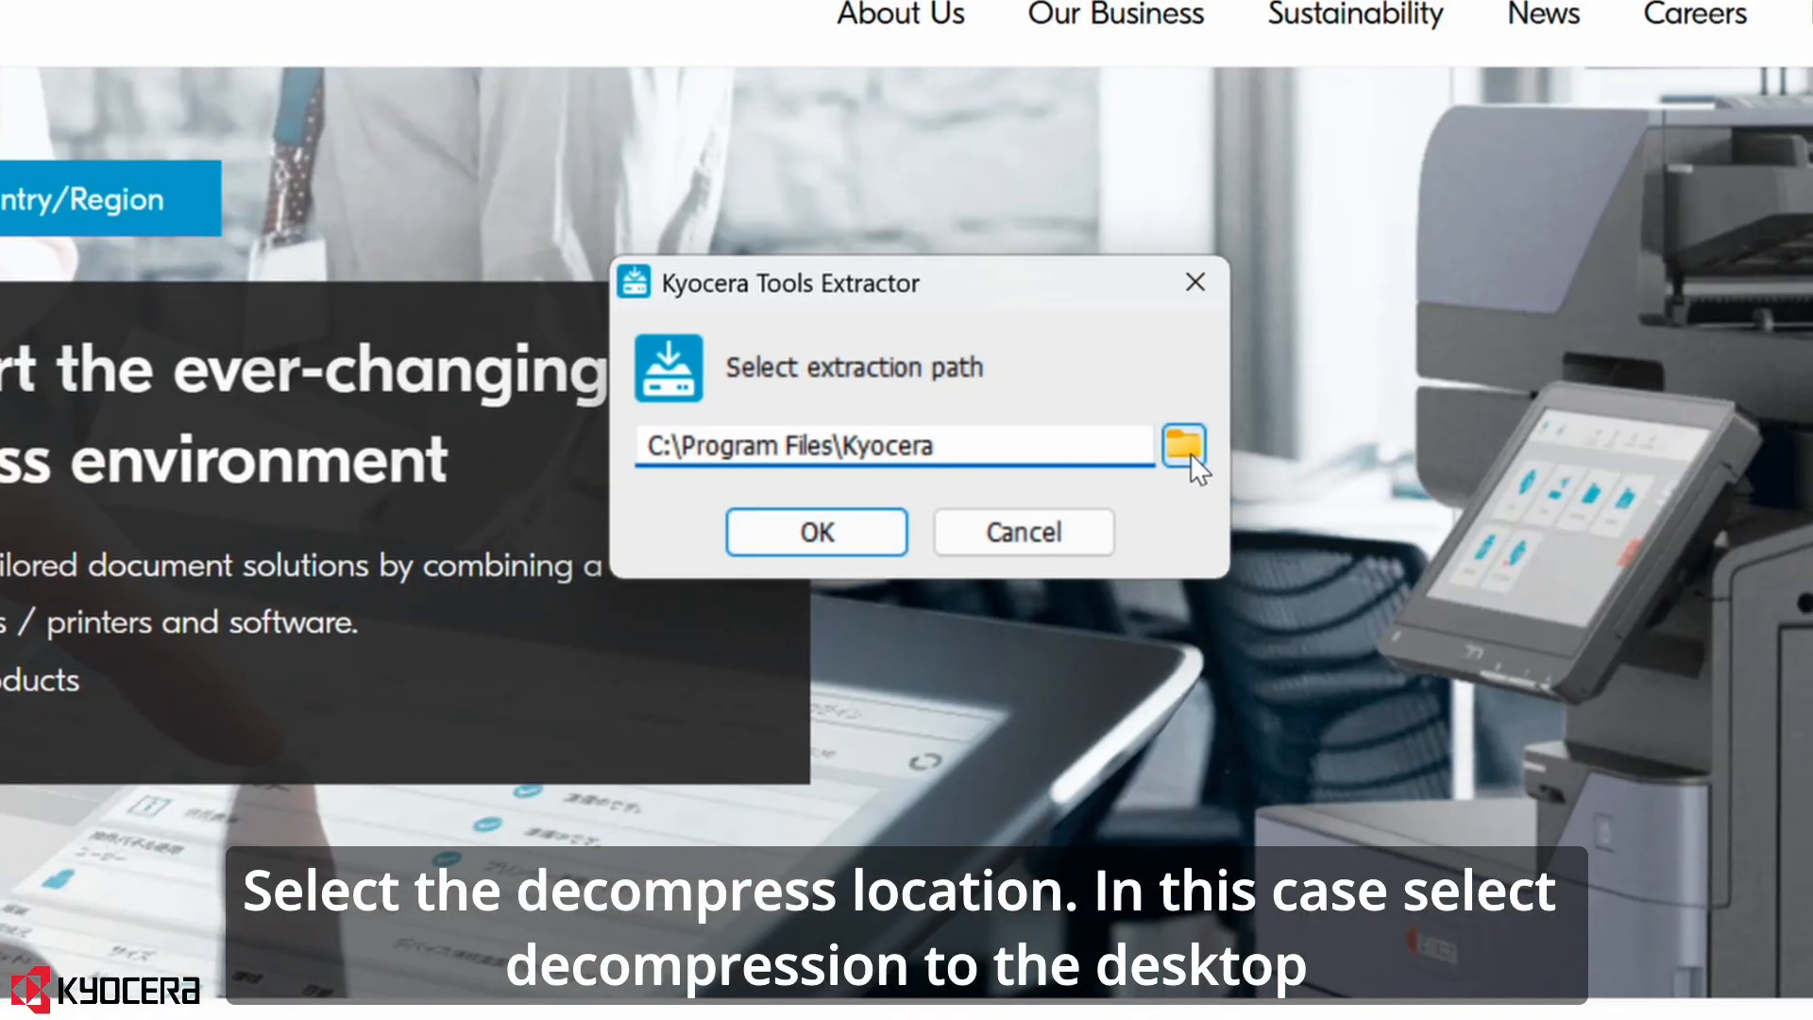
pyautogui.click(1183, 446)
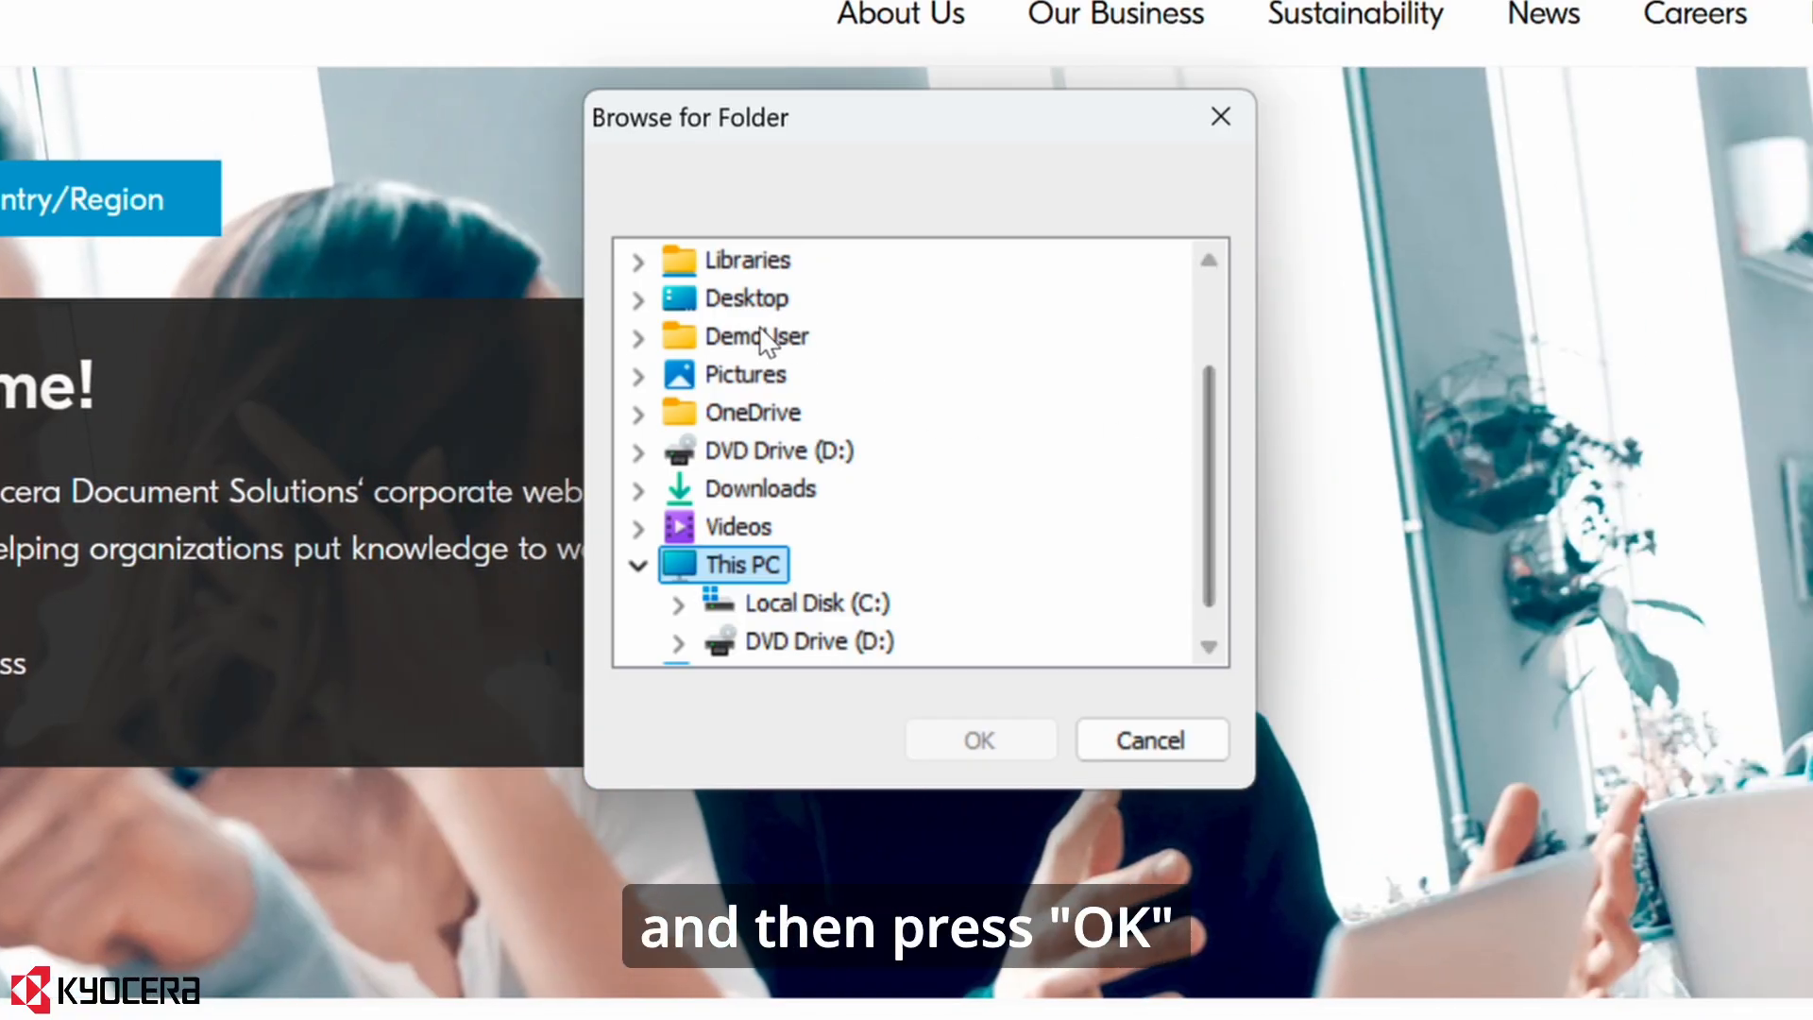
pyautogui.click(750, 297)
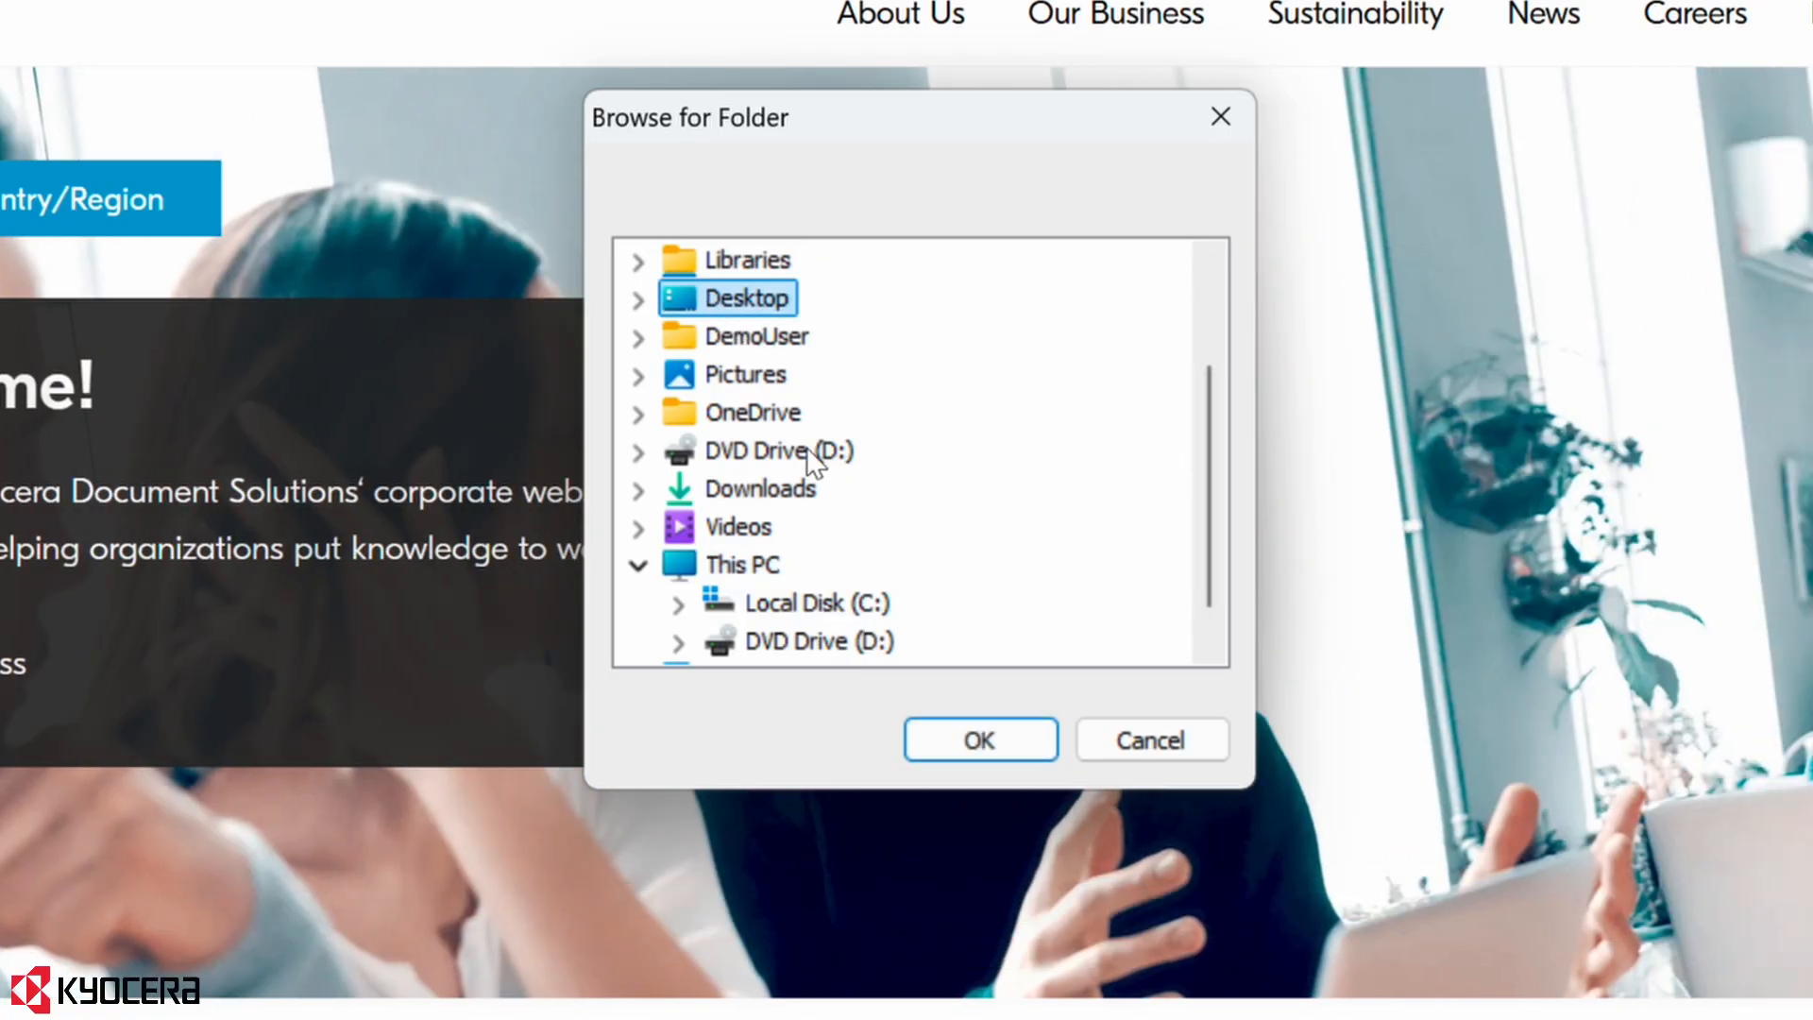
pyautogui.click(977, 739)
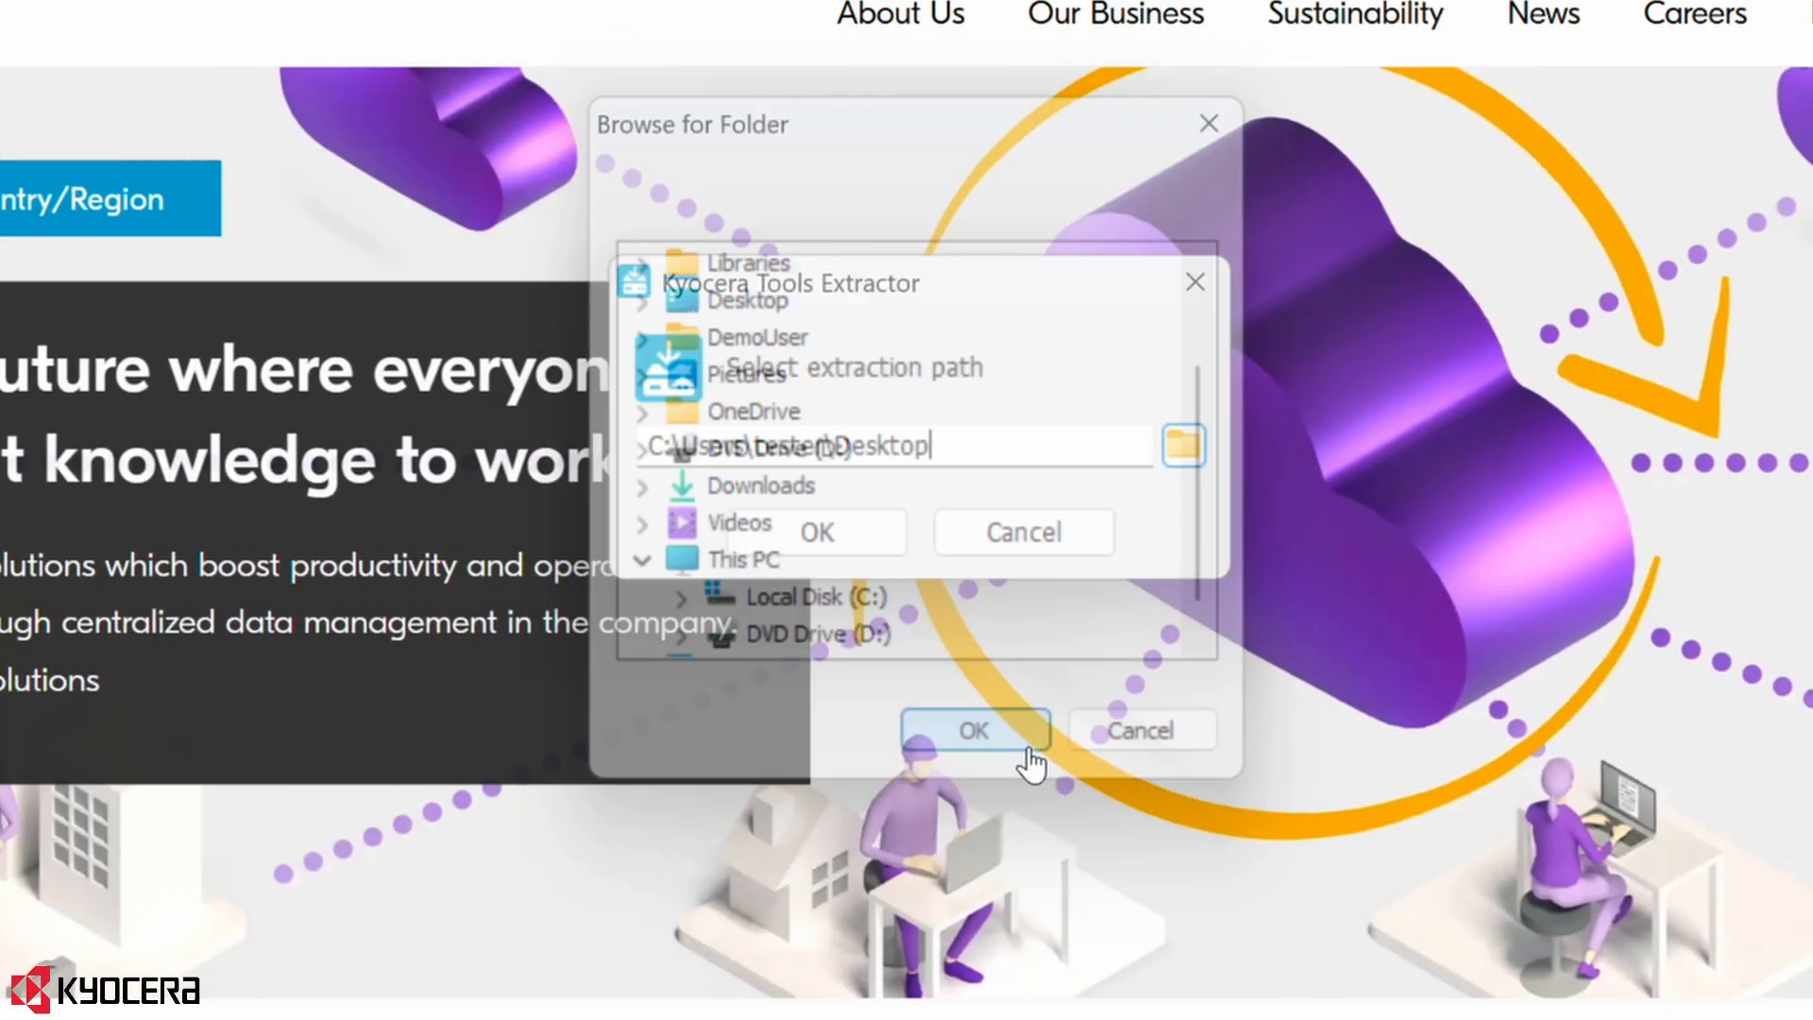
pyautogui.click(975, 729)
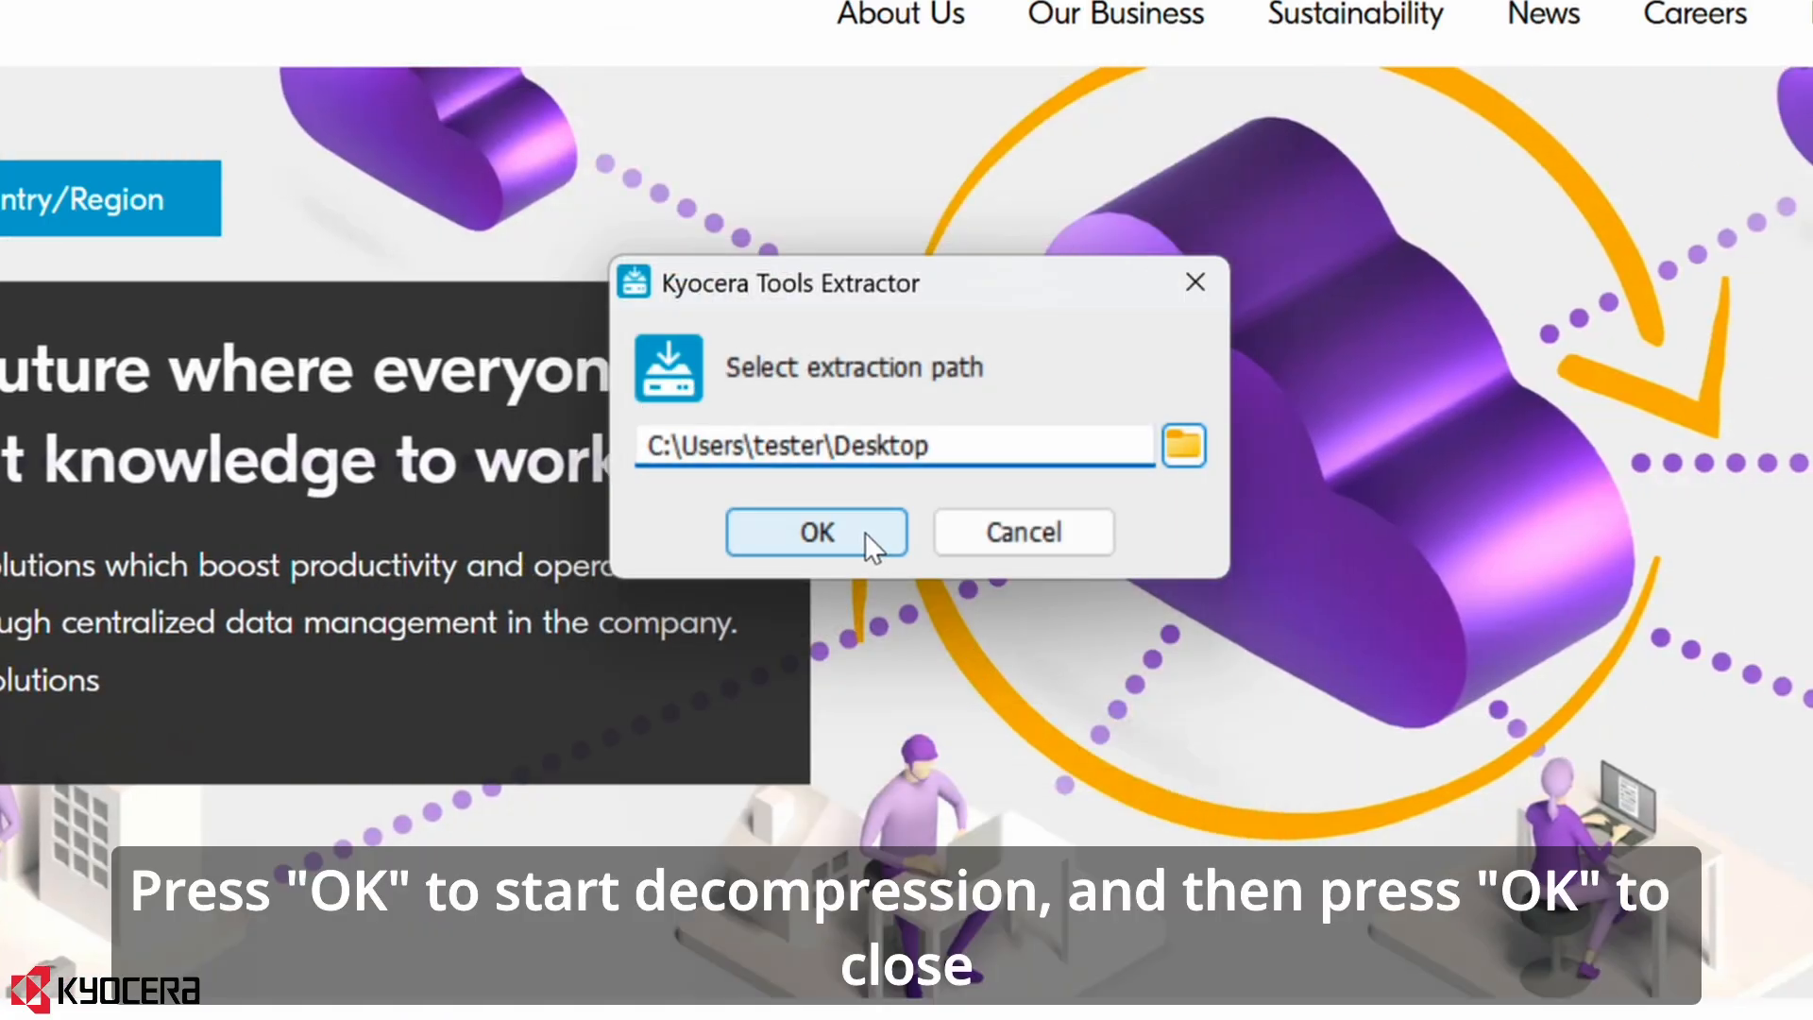
pyautogui.click(816, 532)
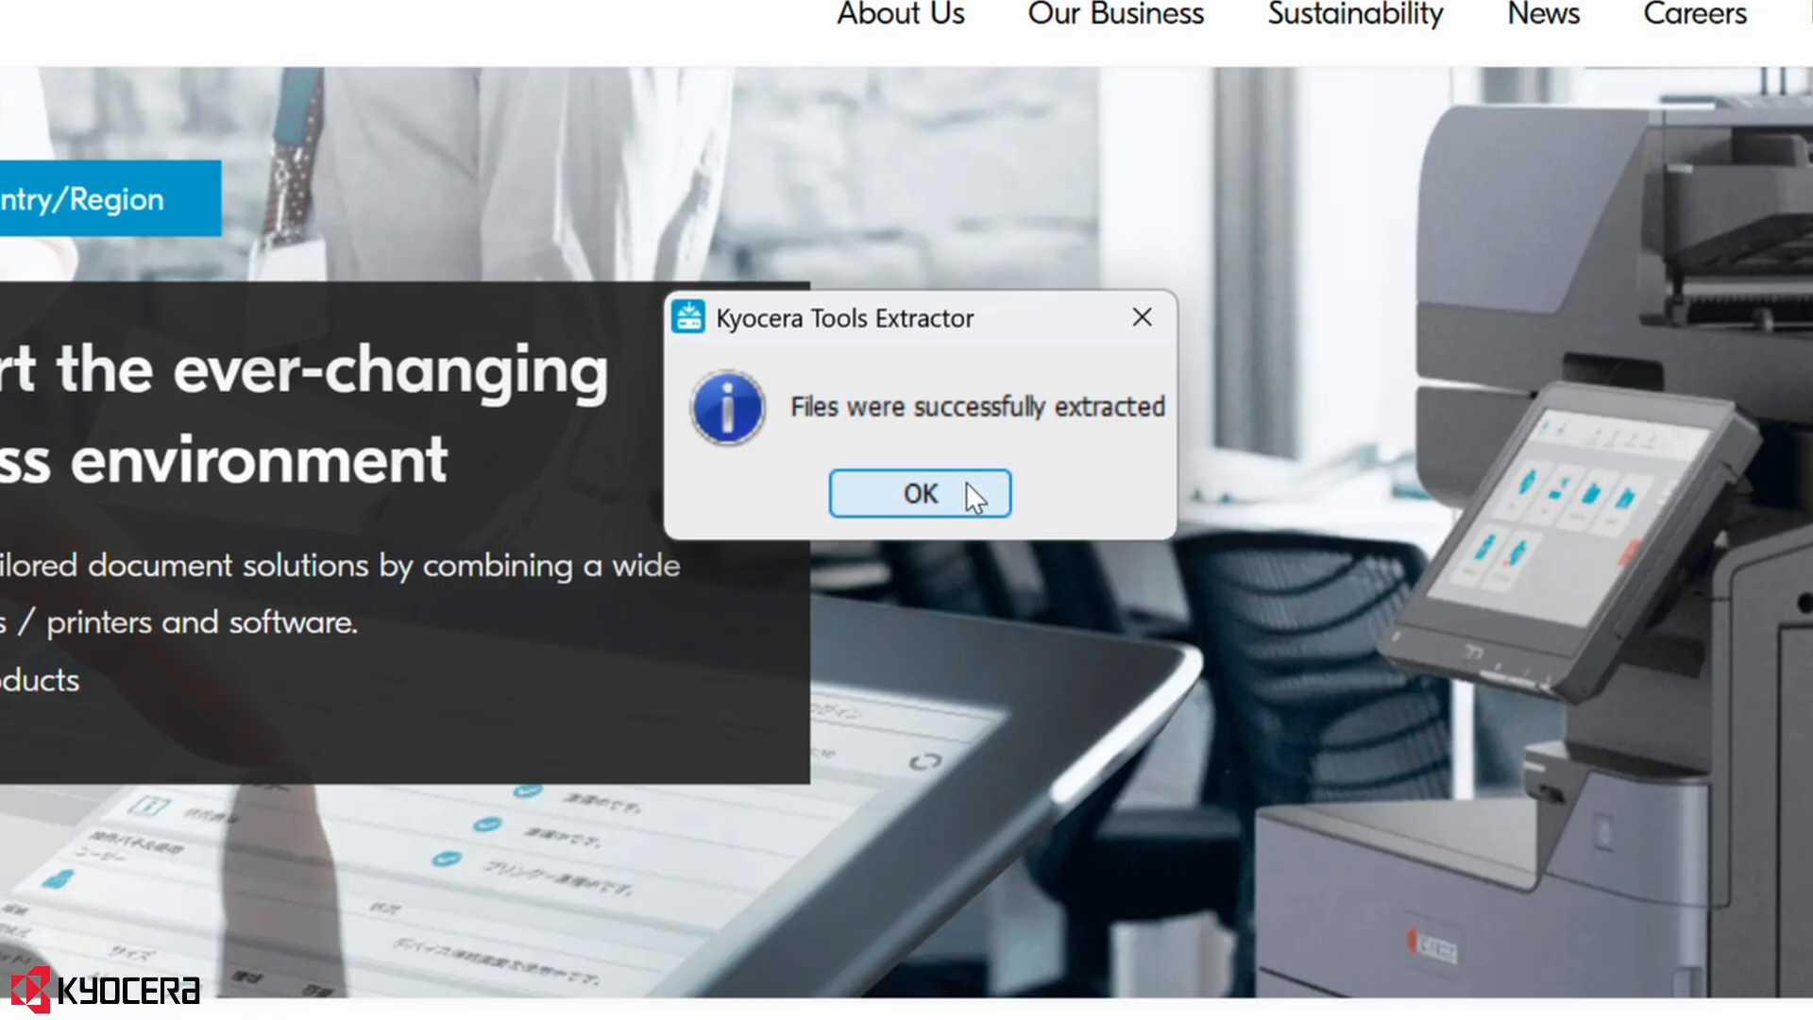
pyautogui.click(920, 493)
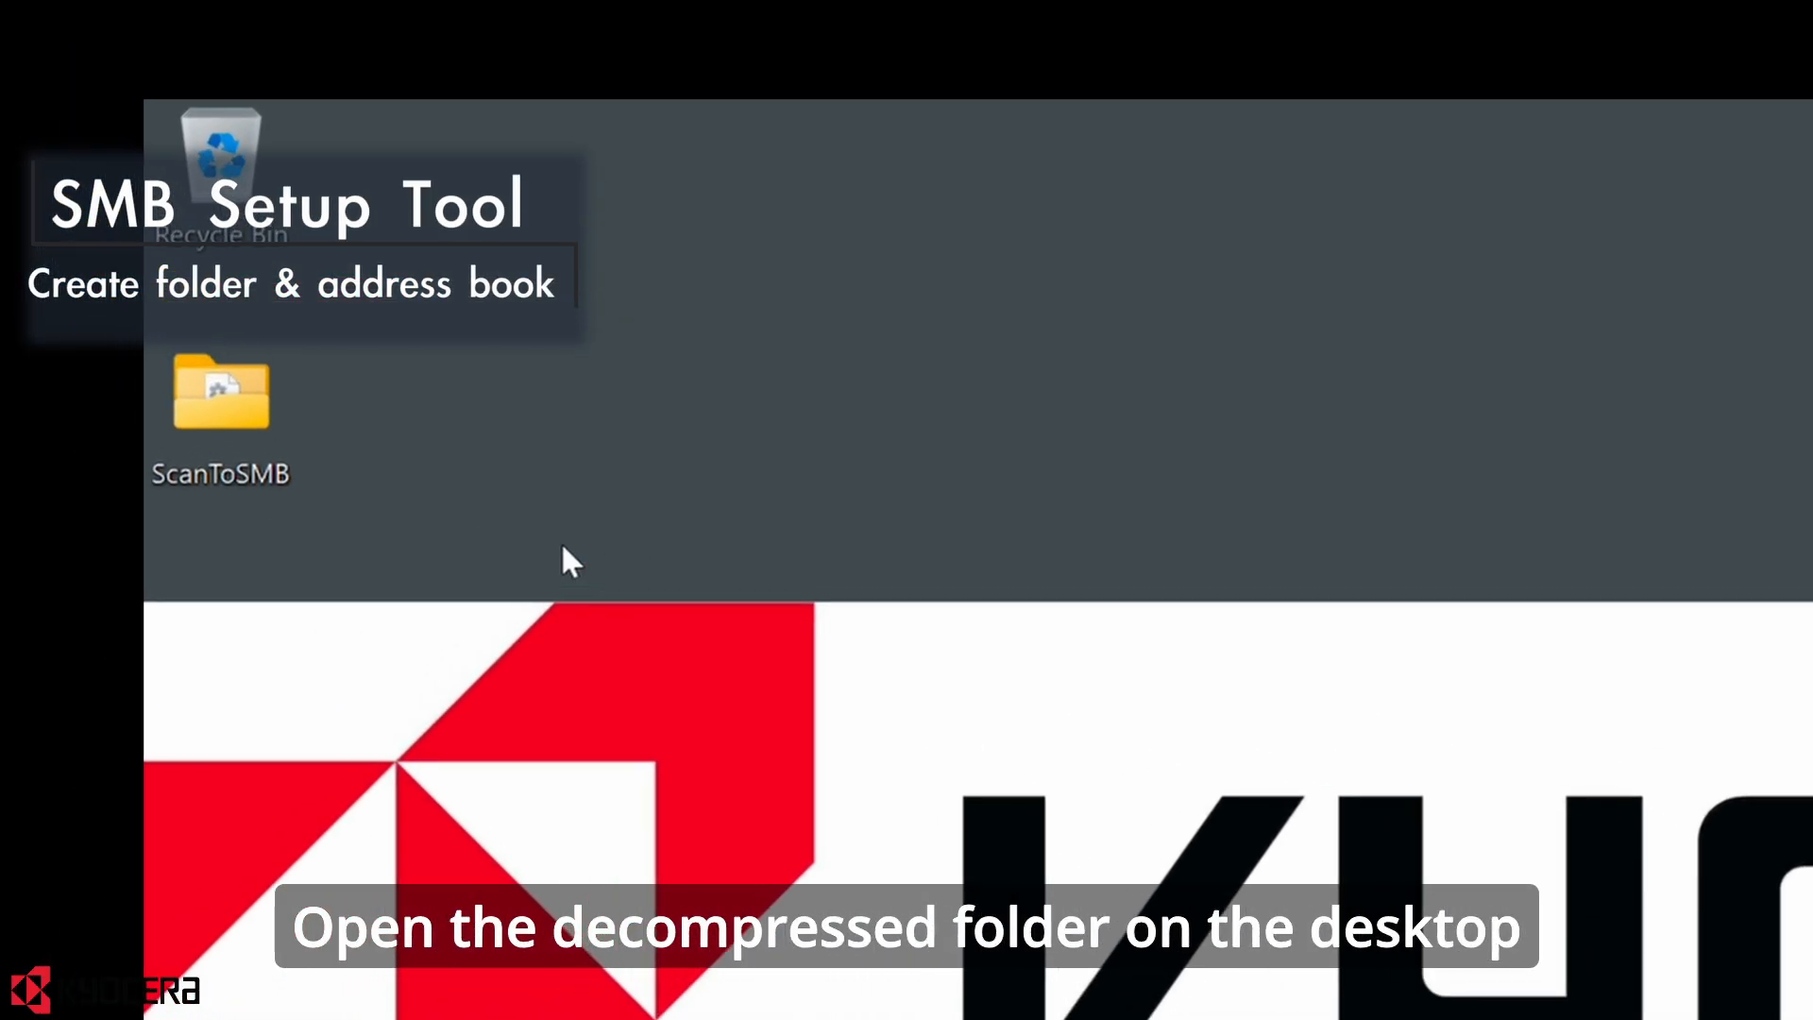
# Open the ScanToSMB folder on the desktop and launch KmSMB.exe with Windows permission granted
pyautogui.doubleClick(221, 398)
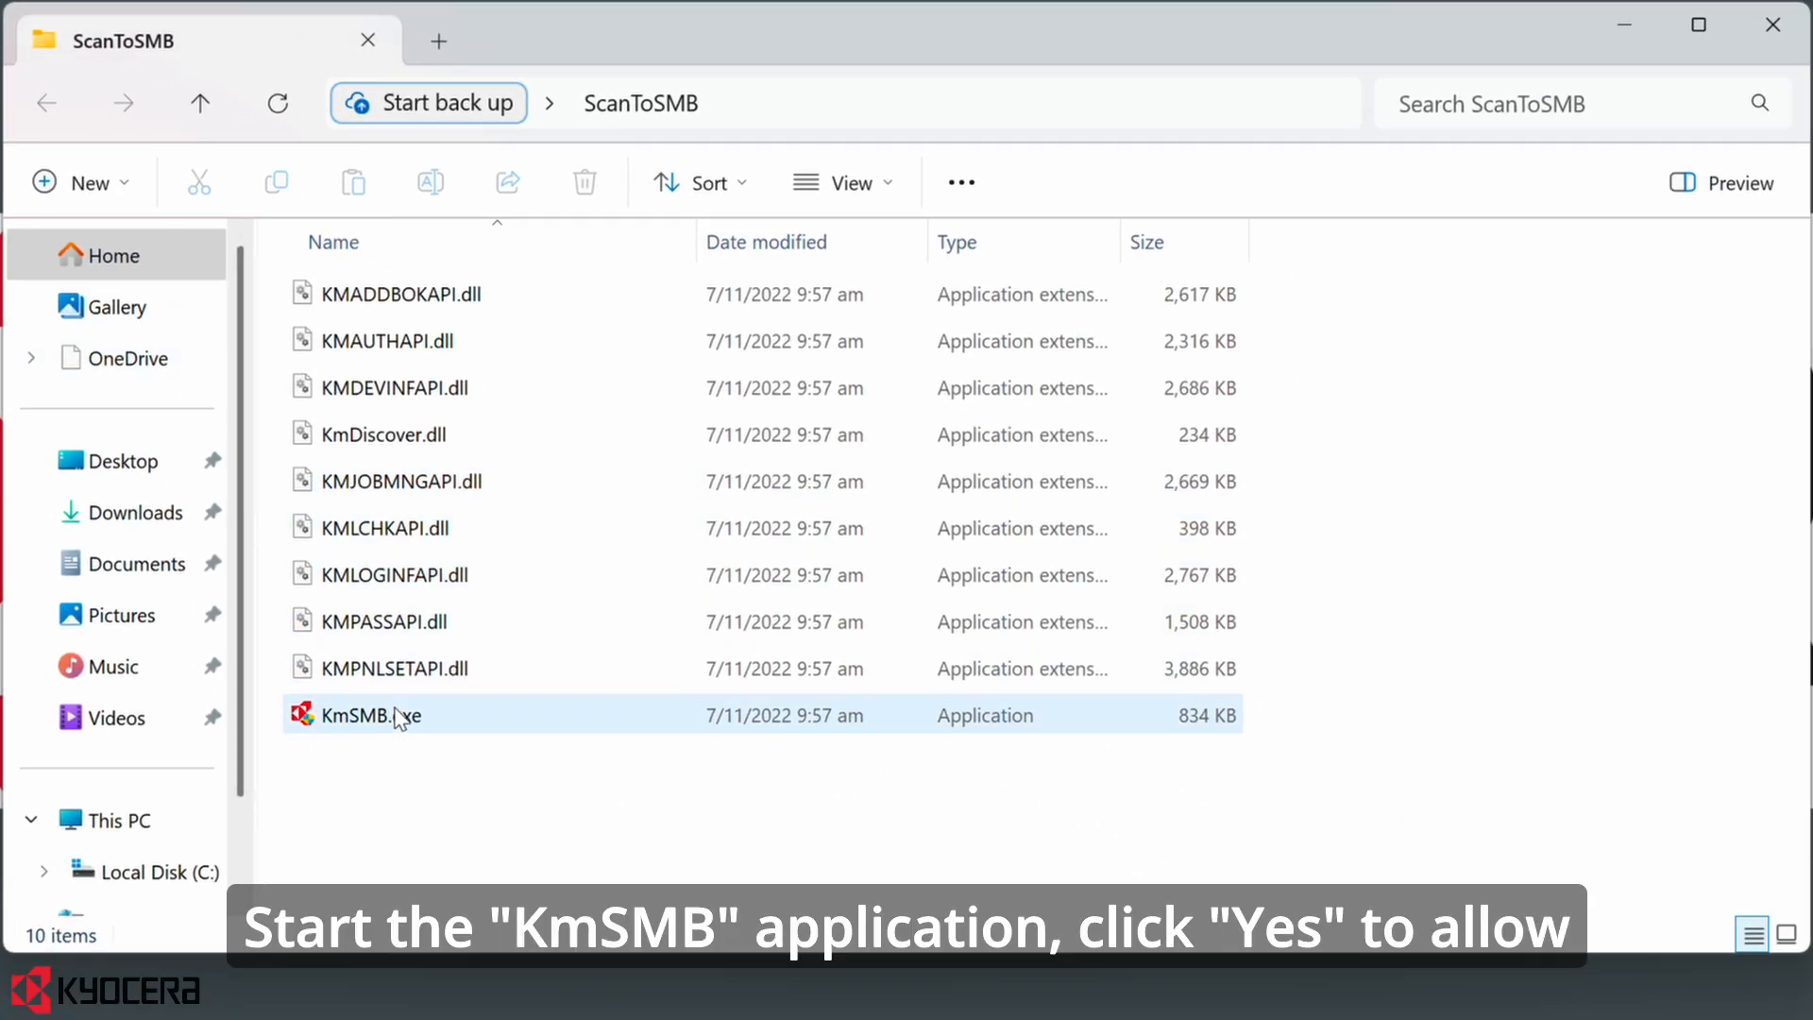
pyautogui.moveTo(453, 725)
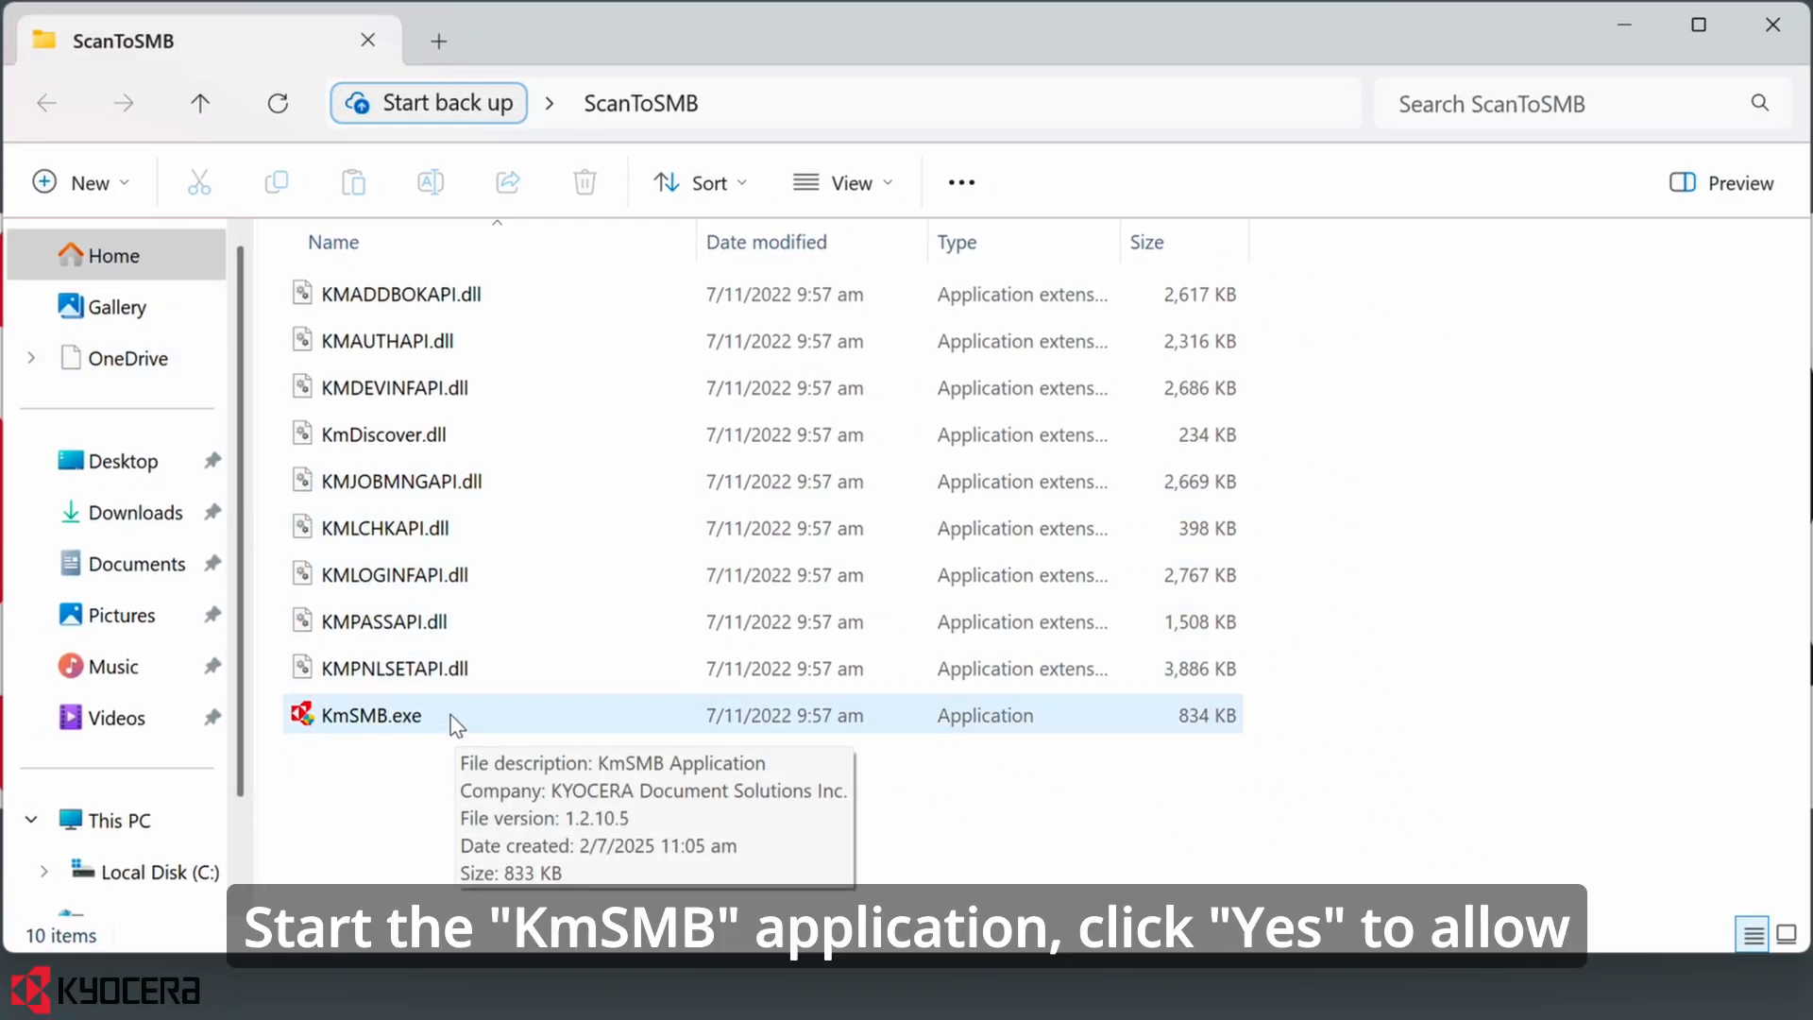
pyautogui.doubleClick(372, 715)
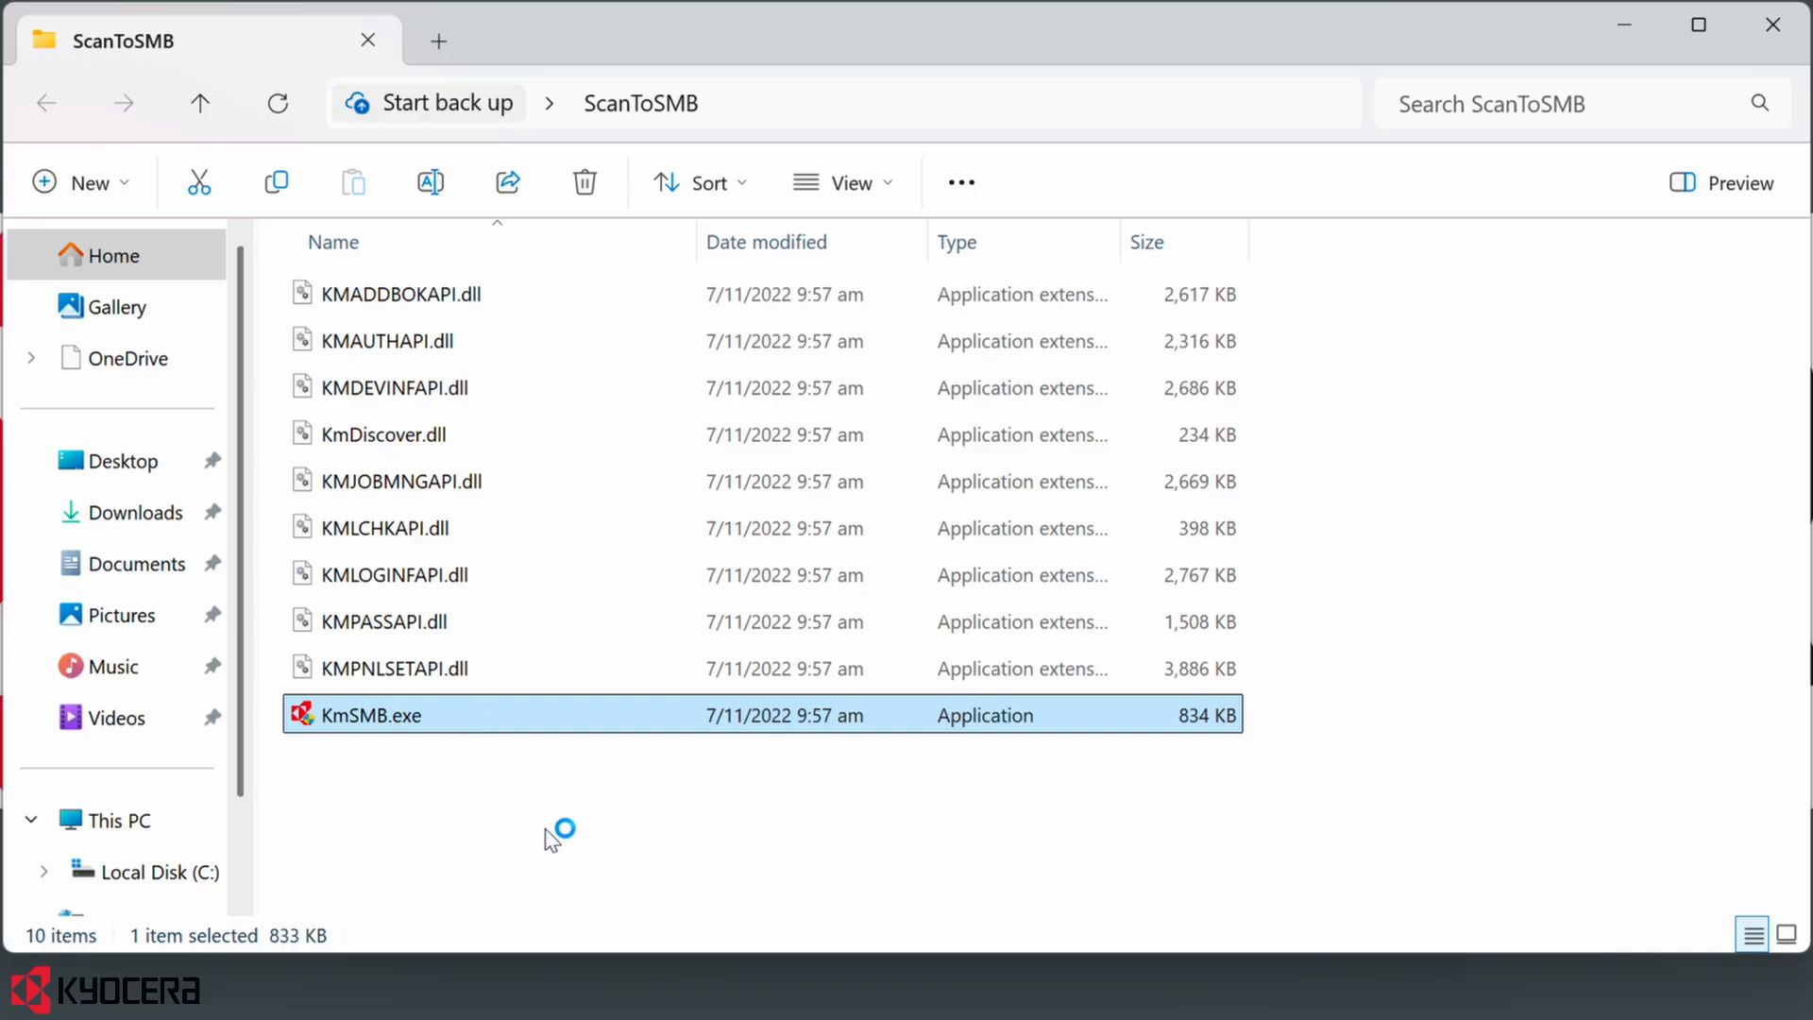
pyautogui.doubleClick(366, 714)
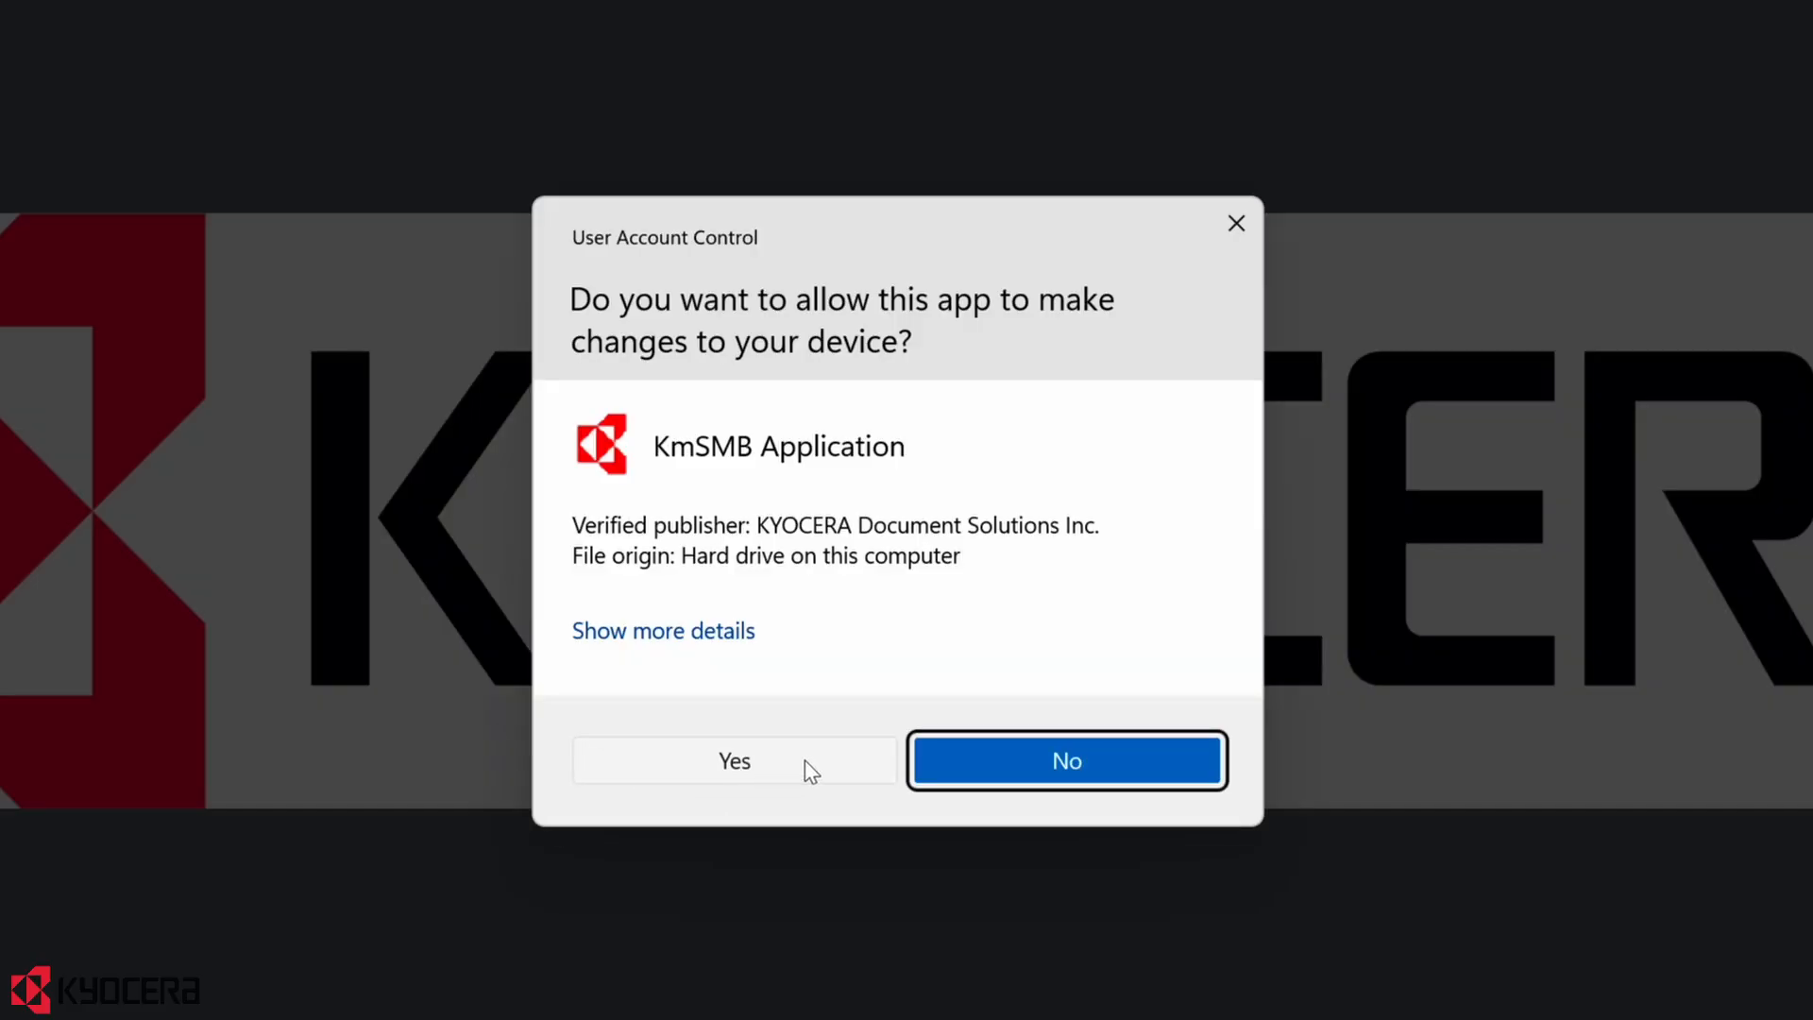
pyautogui.click(733, 759)
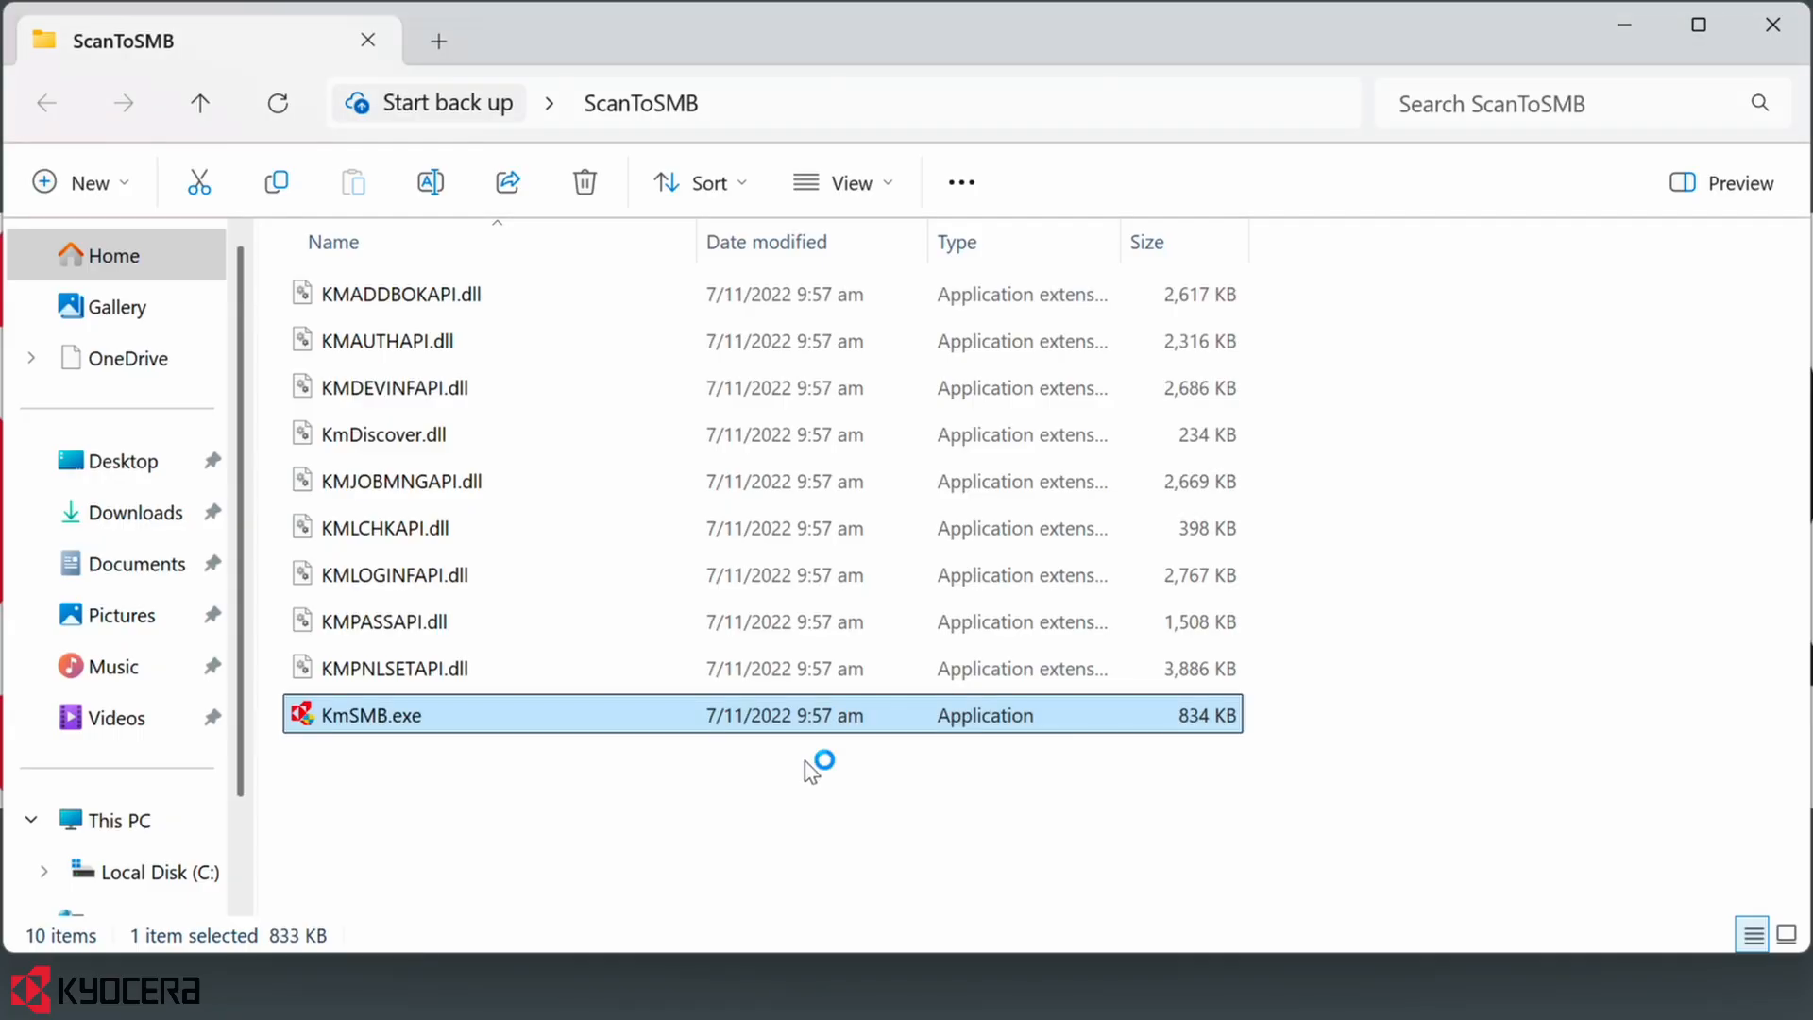
# Search the MFP list for 3554, select the TASKalfa 3554ci at 192.168.3.169 and continue to the address book
pyautogui.doubleClick(370, 714)
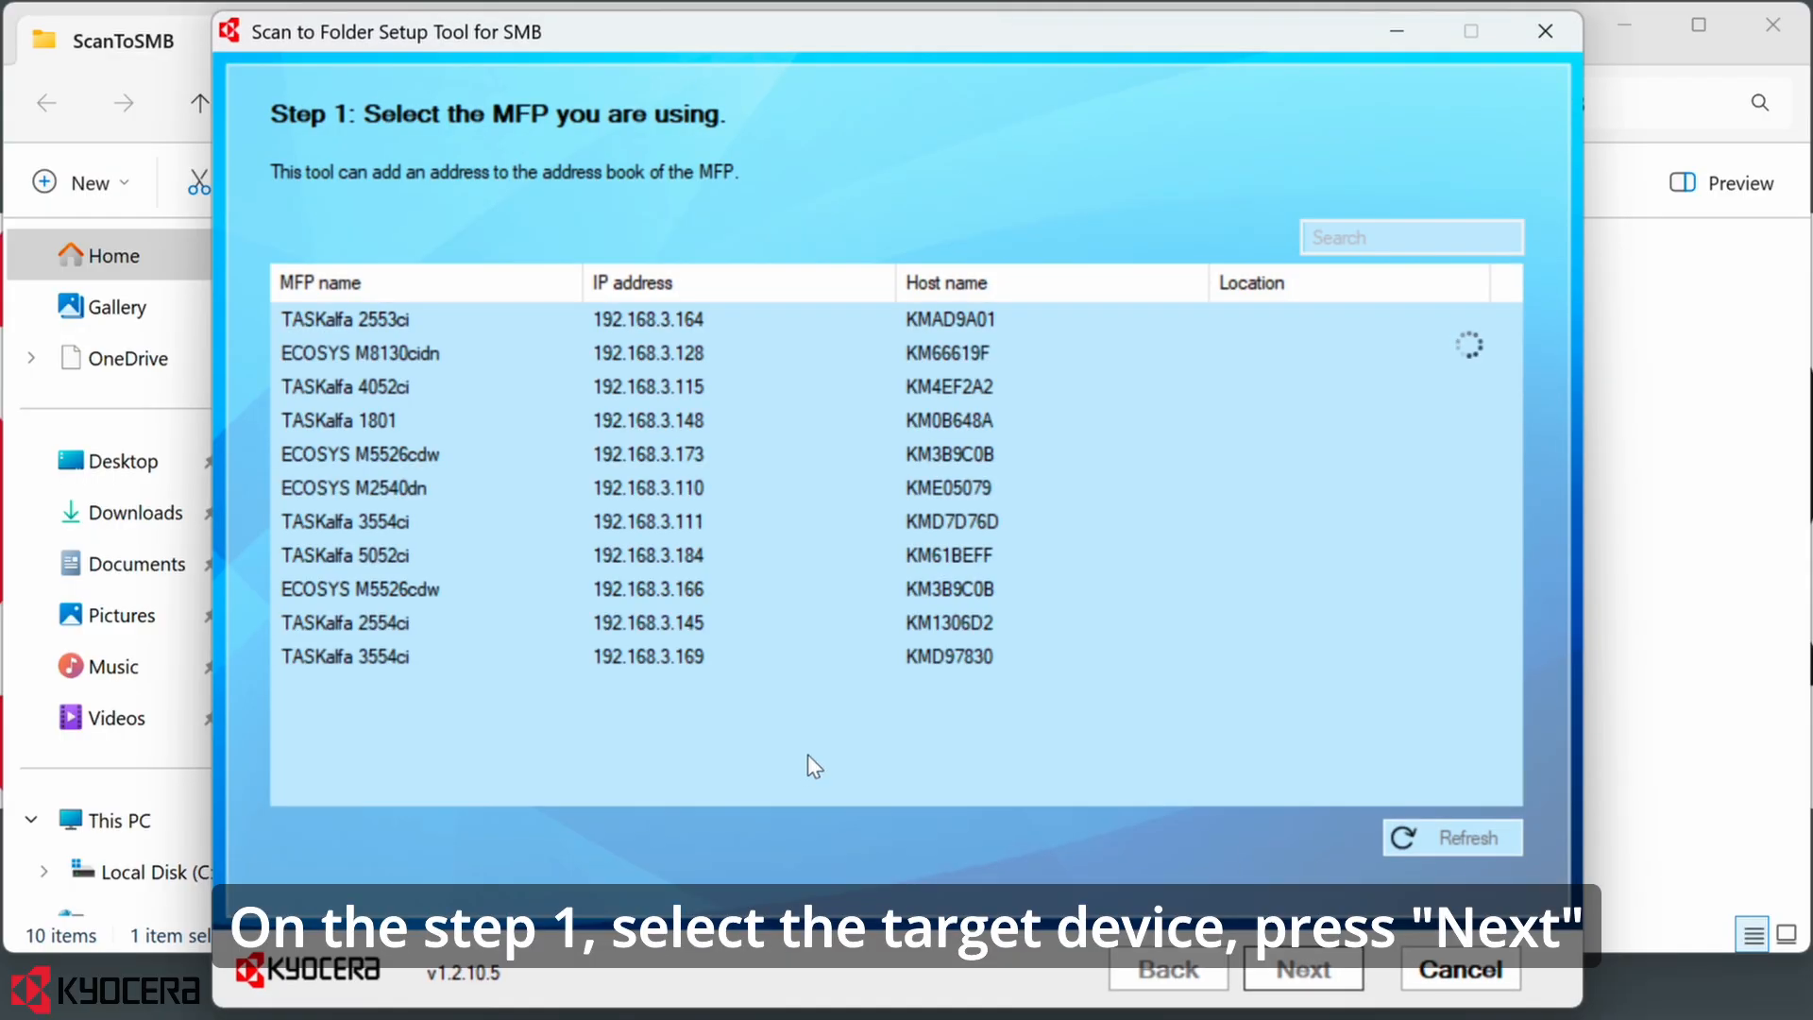
pyautogui.click(1410, 238)
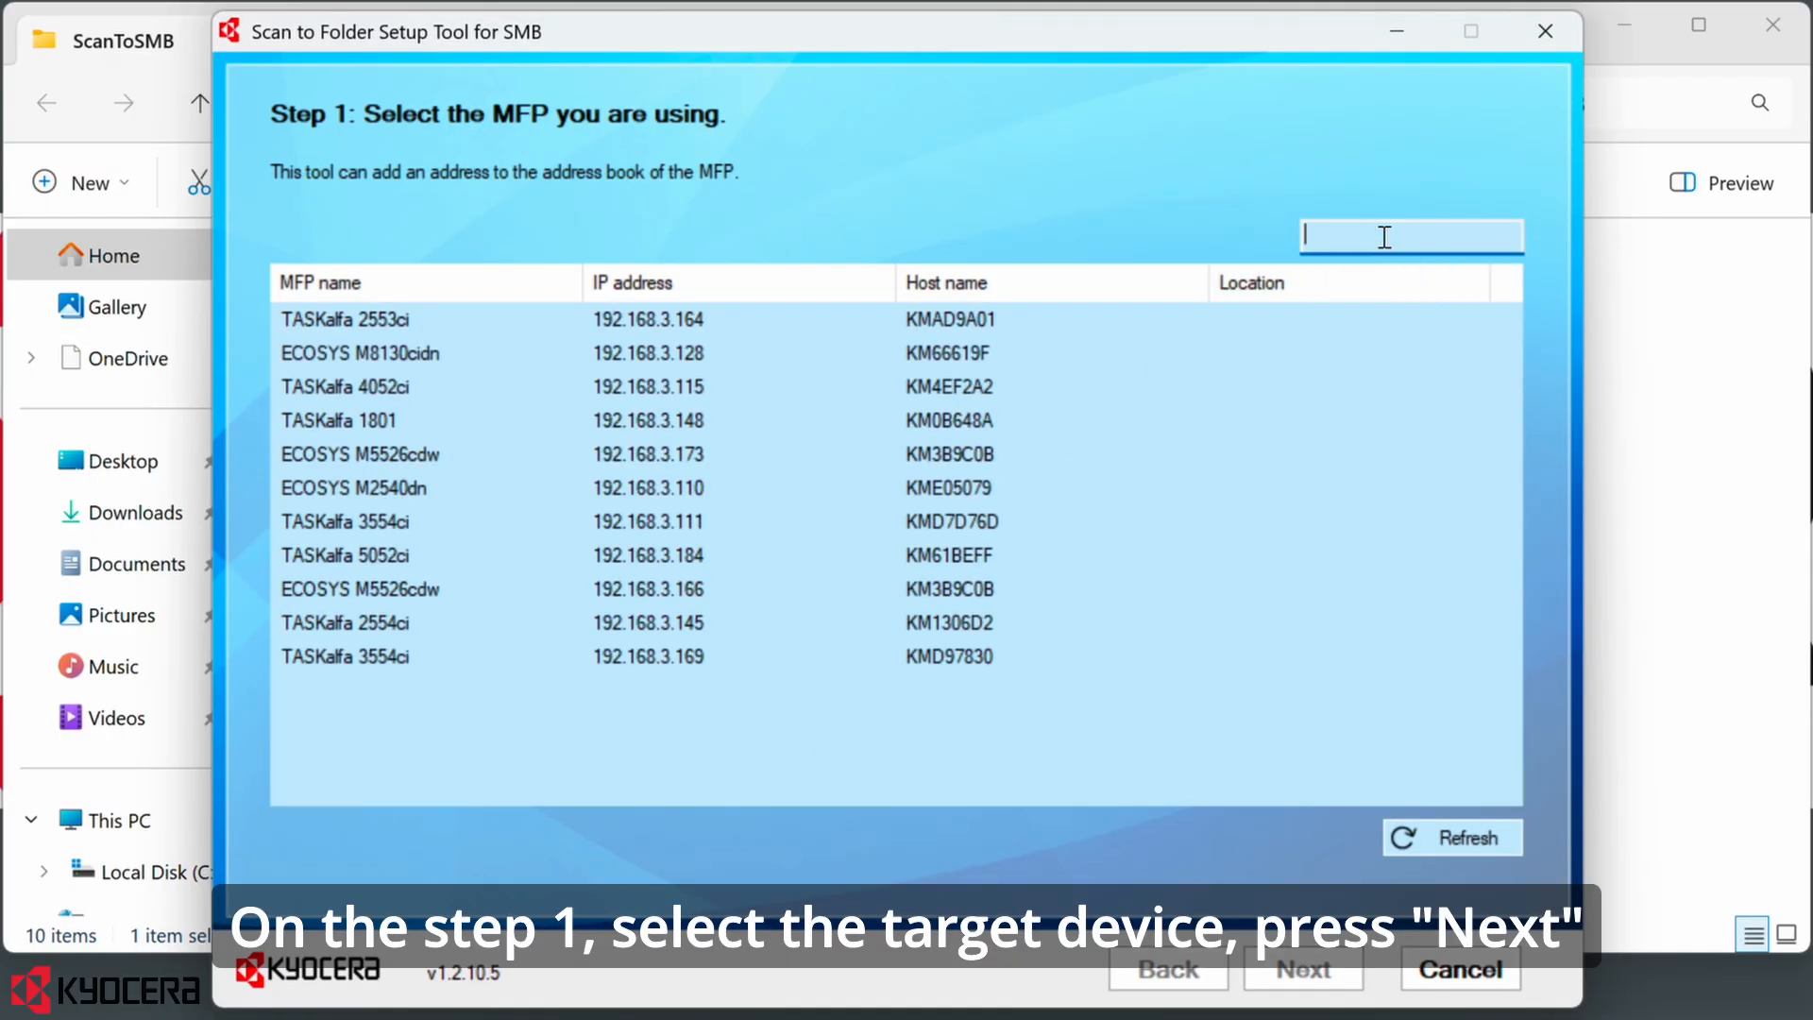
pyautogui.write('3554')
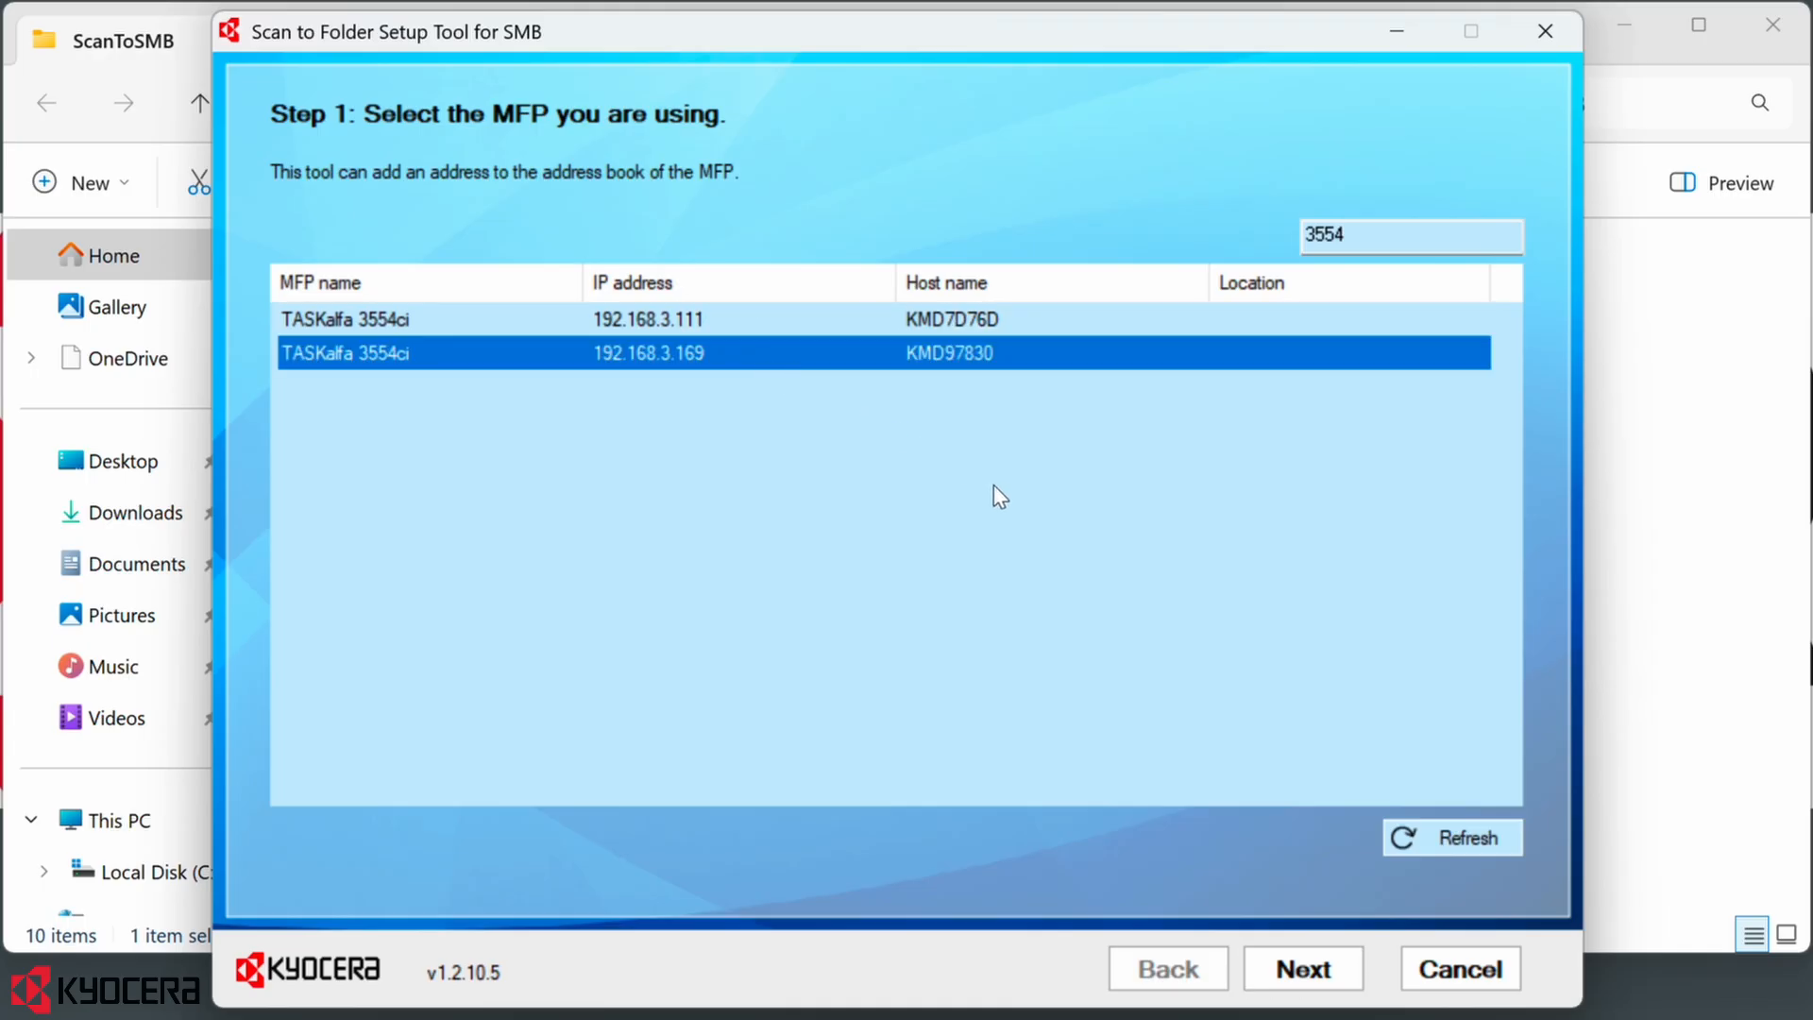
pyautogui.moveTo(1351, 971)
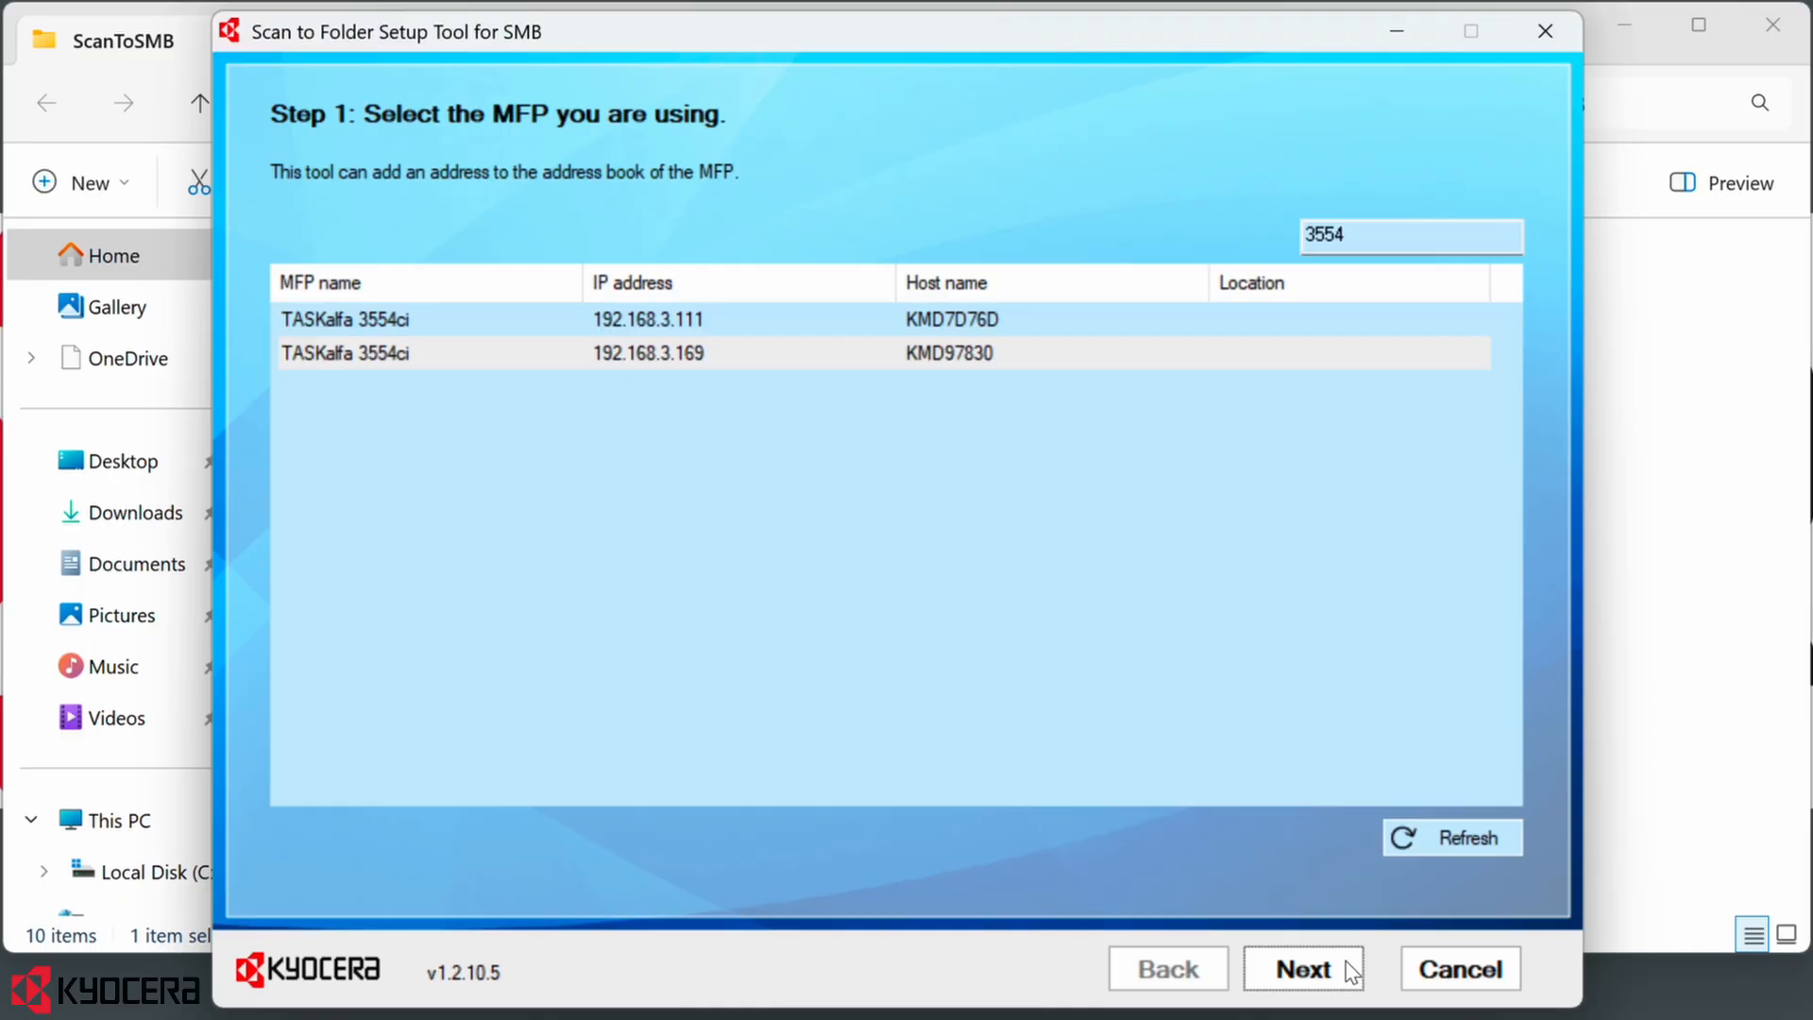
pyautogui.click(1303, 967)
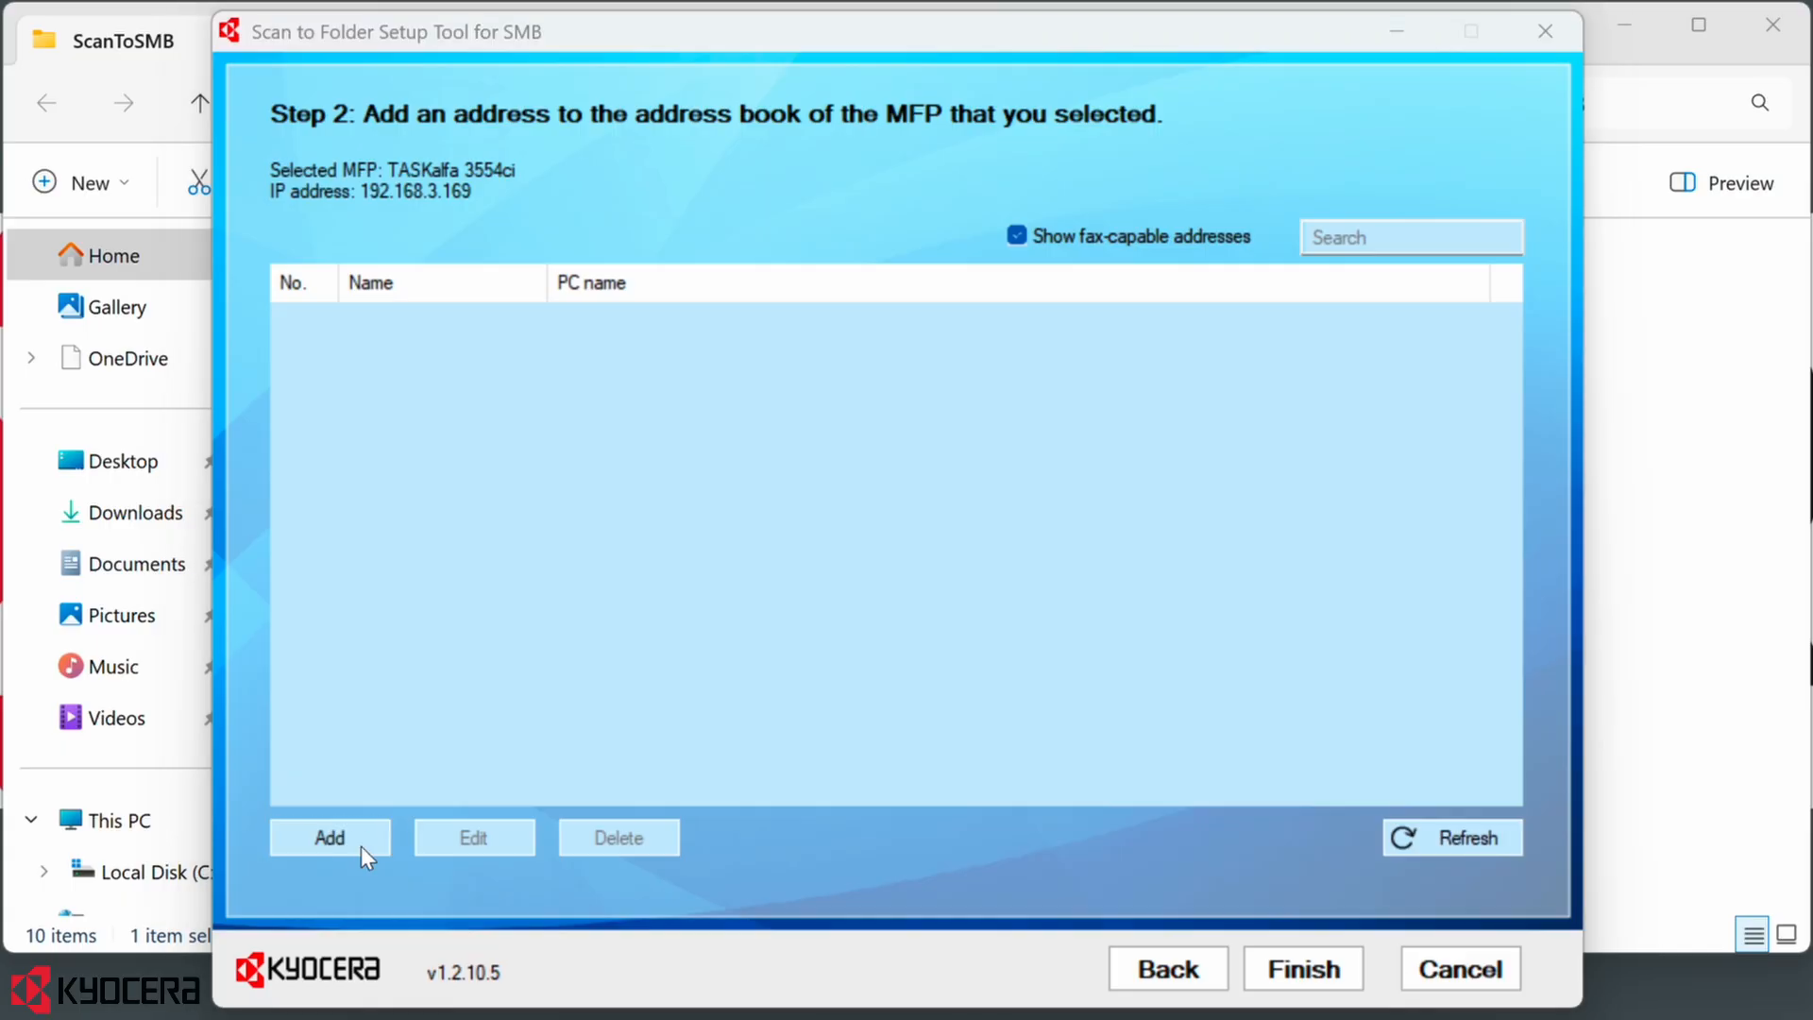
# Add a new address entry that creates a desktop folder named Scan as the scan destination
pyautogui.click(328, 837)
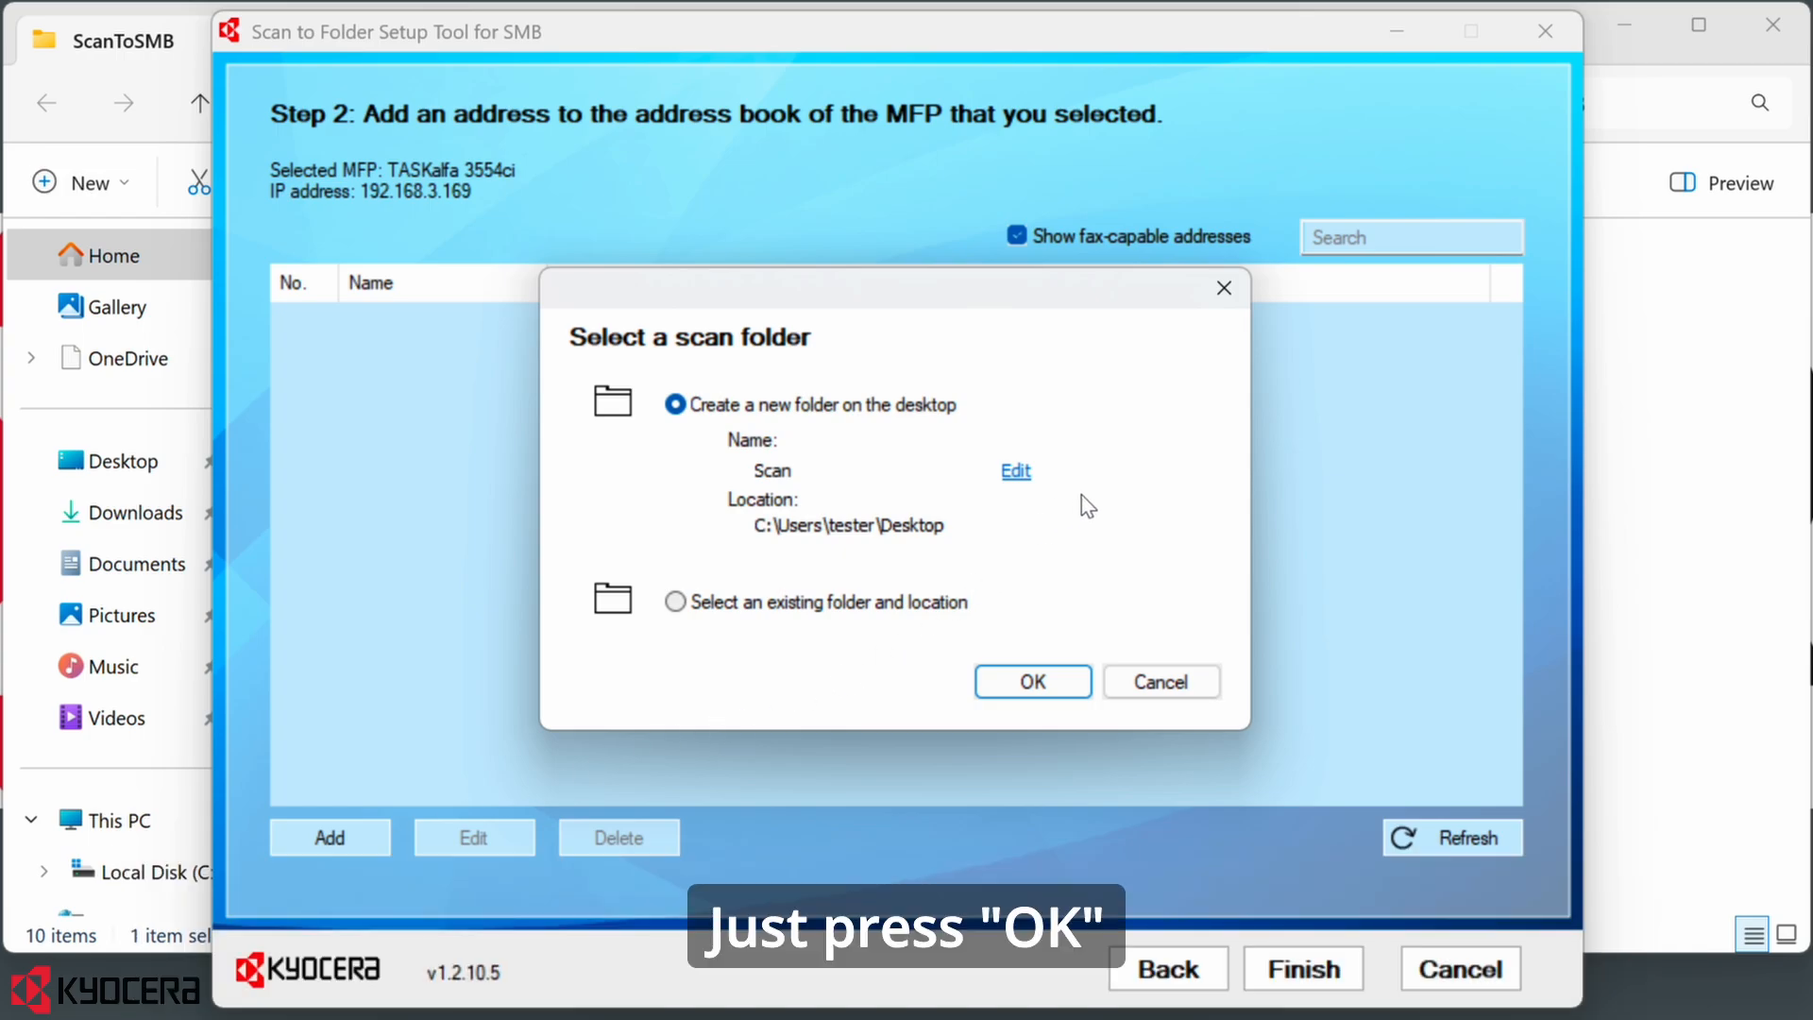
pyautogui.click(1032, 682)
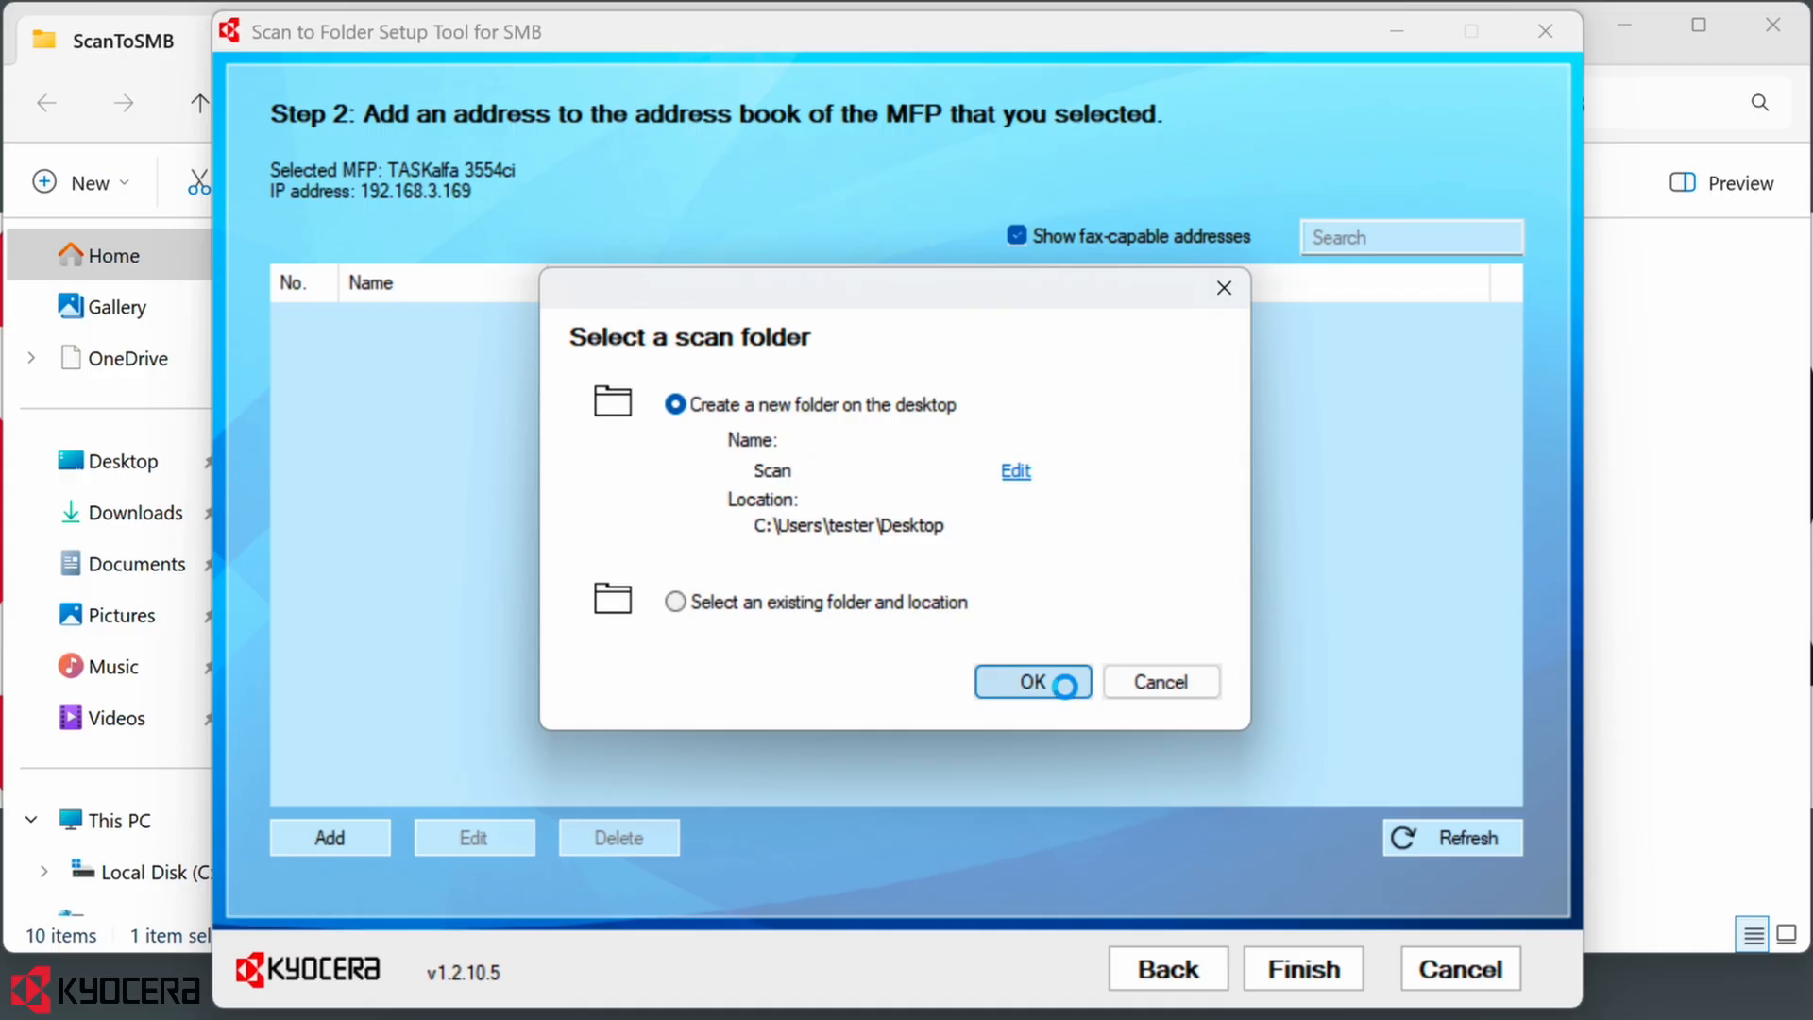
# Name the address 'Scan SMB', enter the user's password, and register it on the MFP
pyautogui.click(1032, 682)
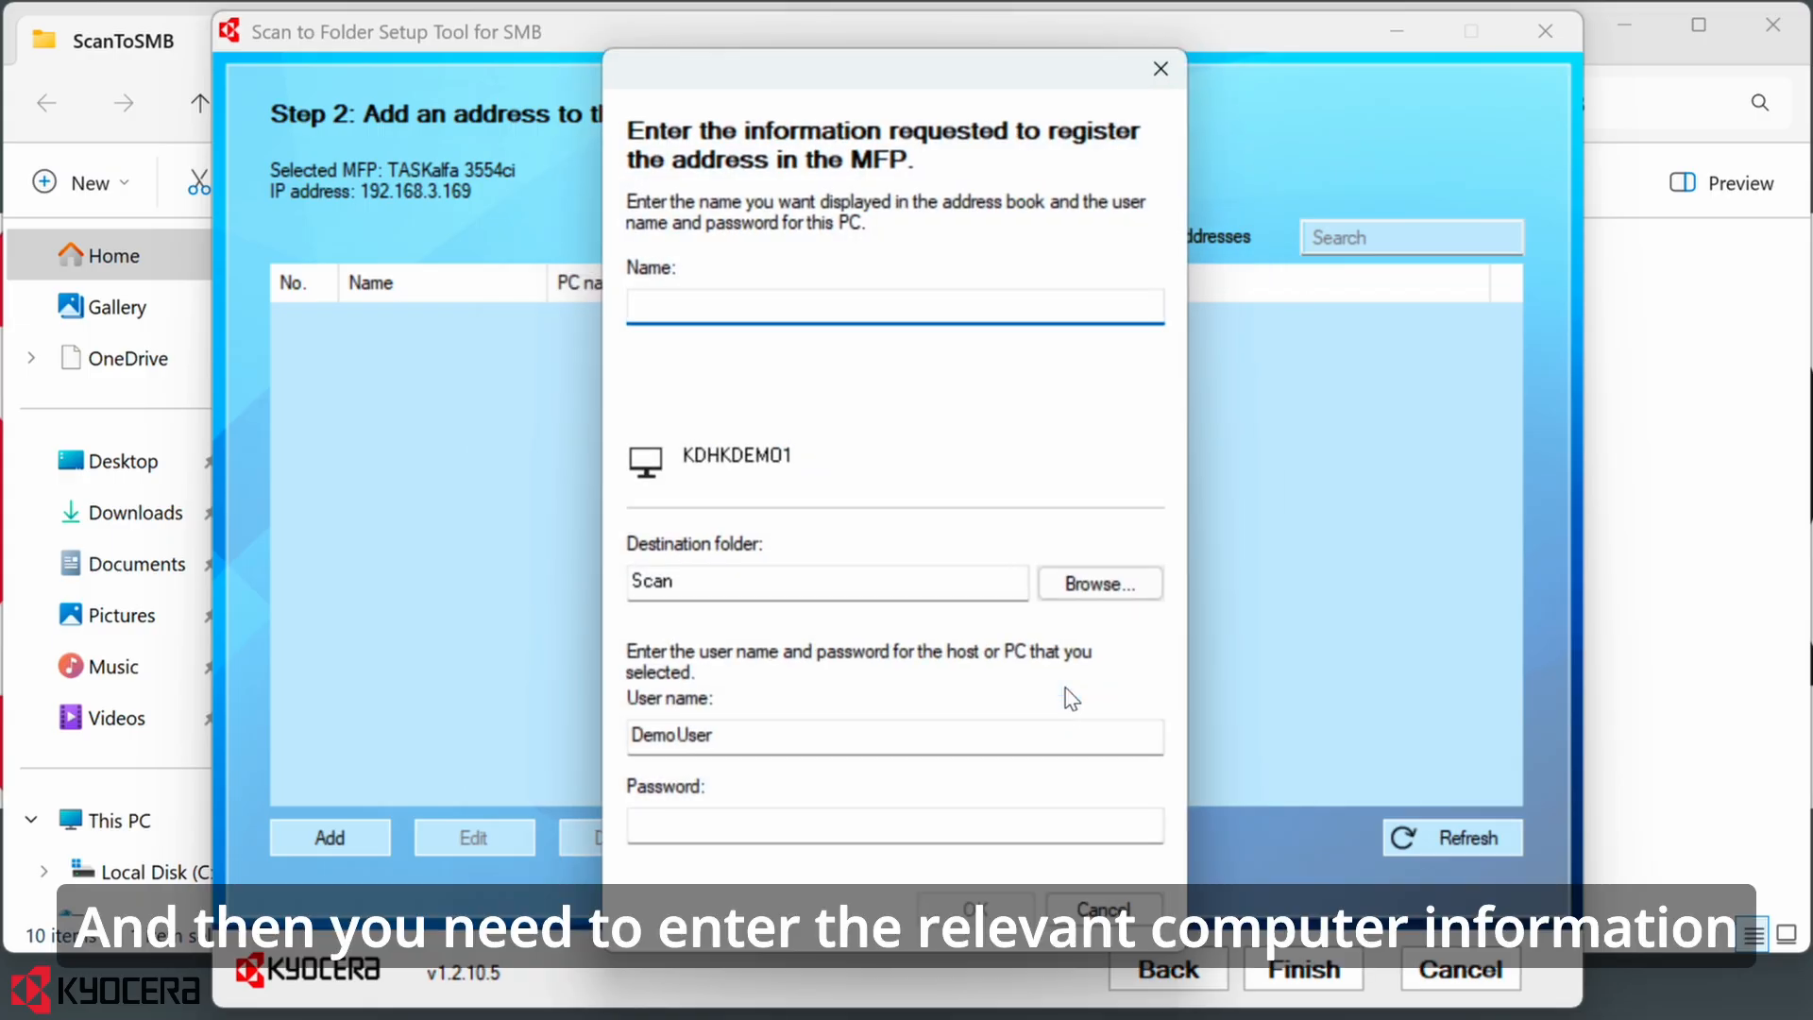
pyautogui.click(893, 304)
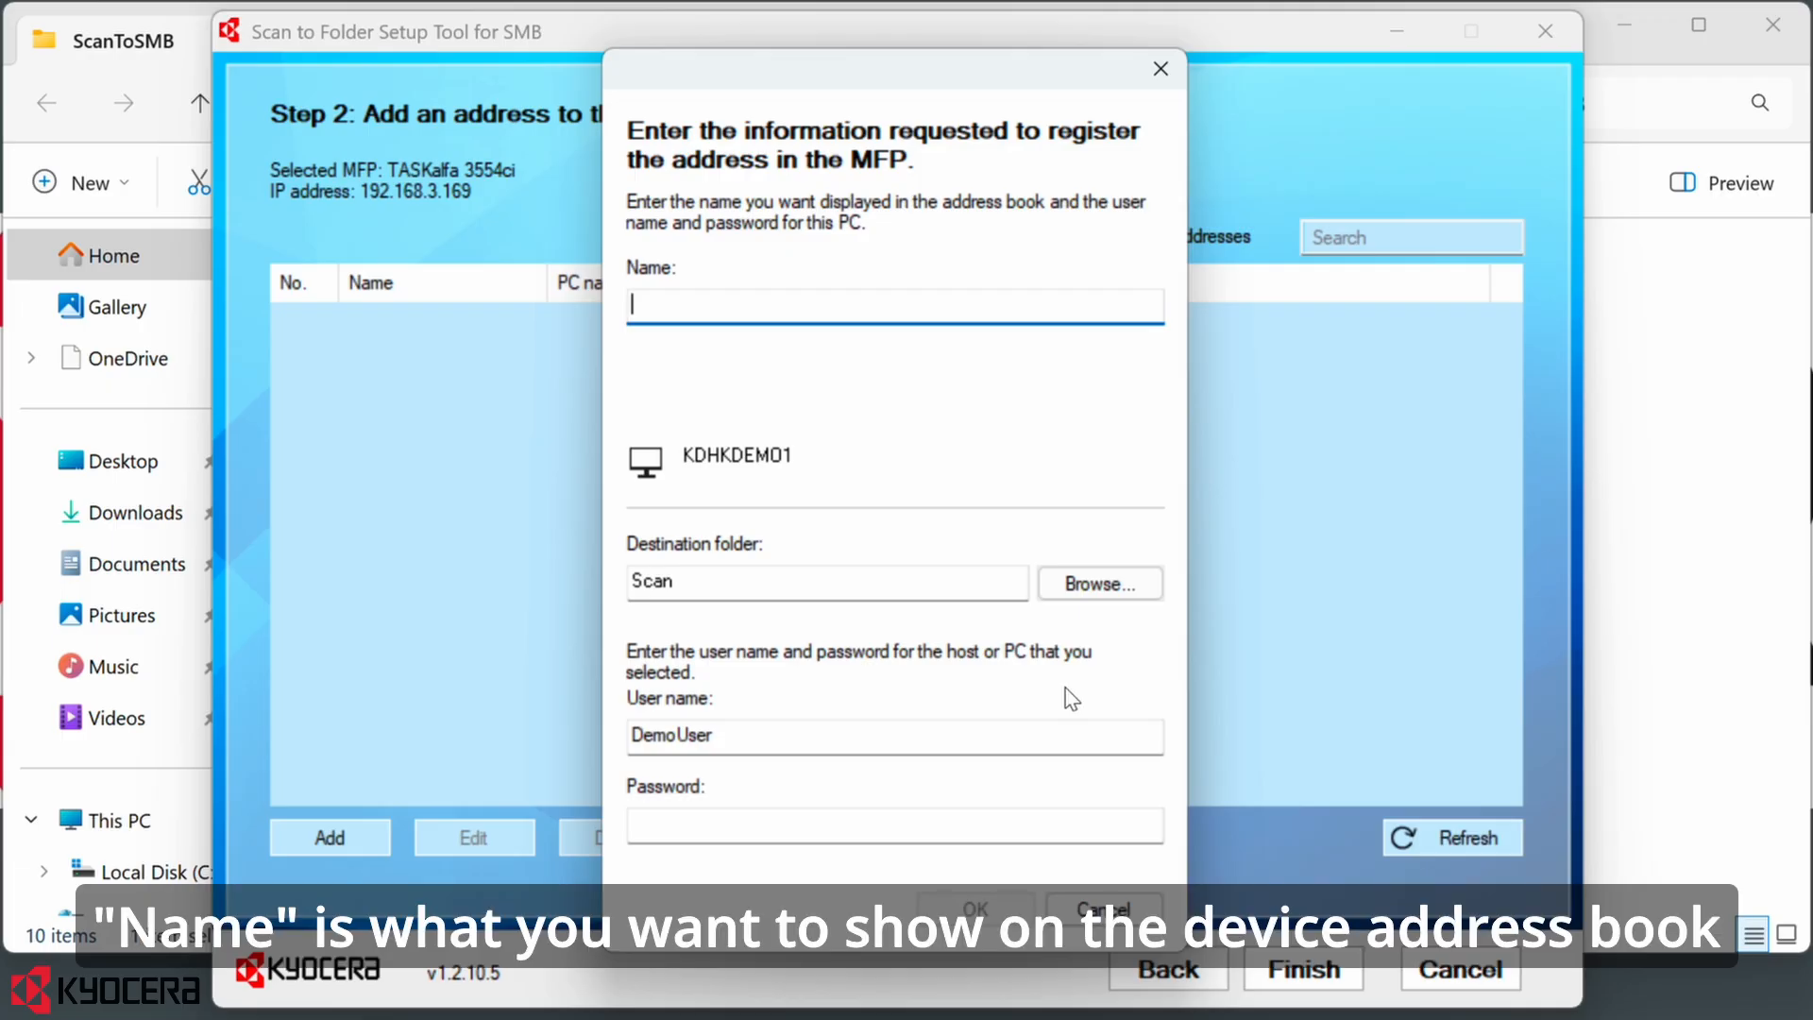
pyautogui.write('Scan SM')
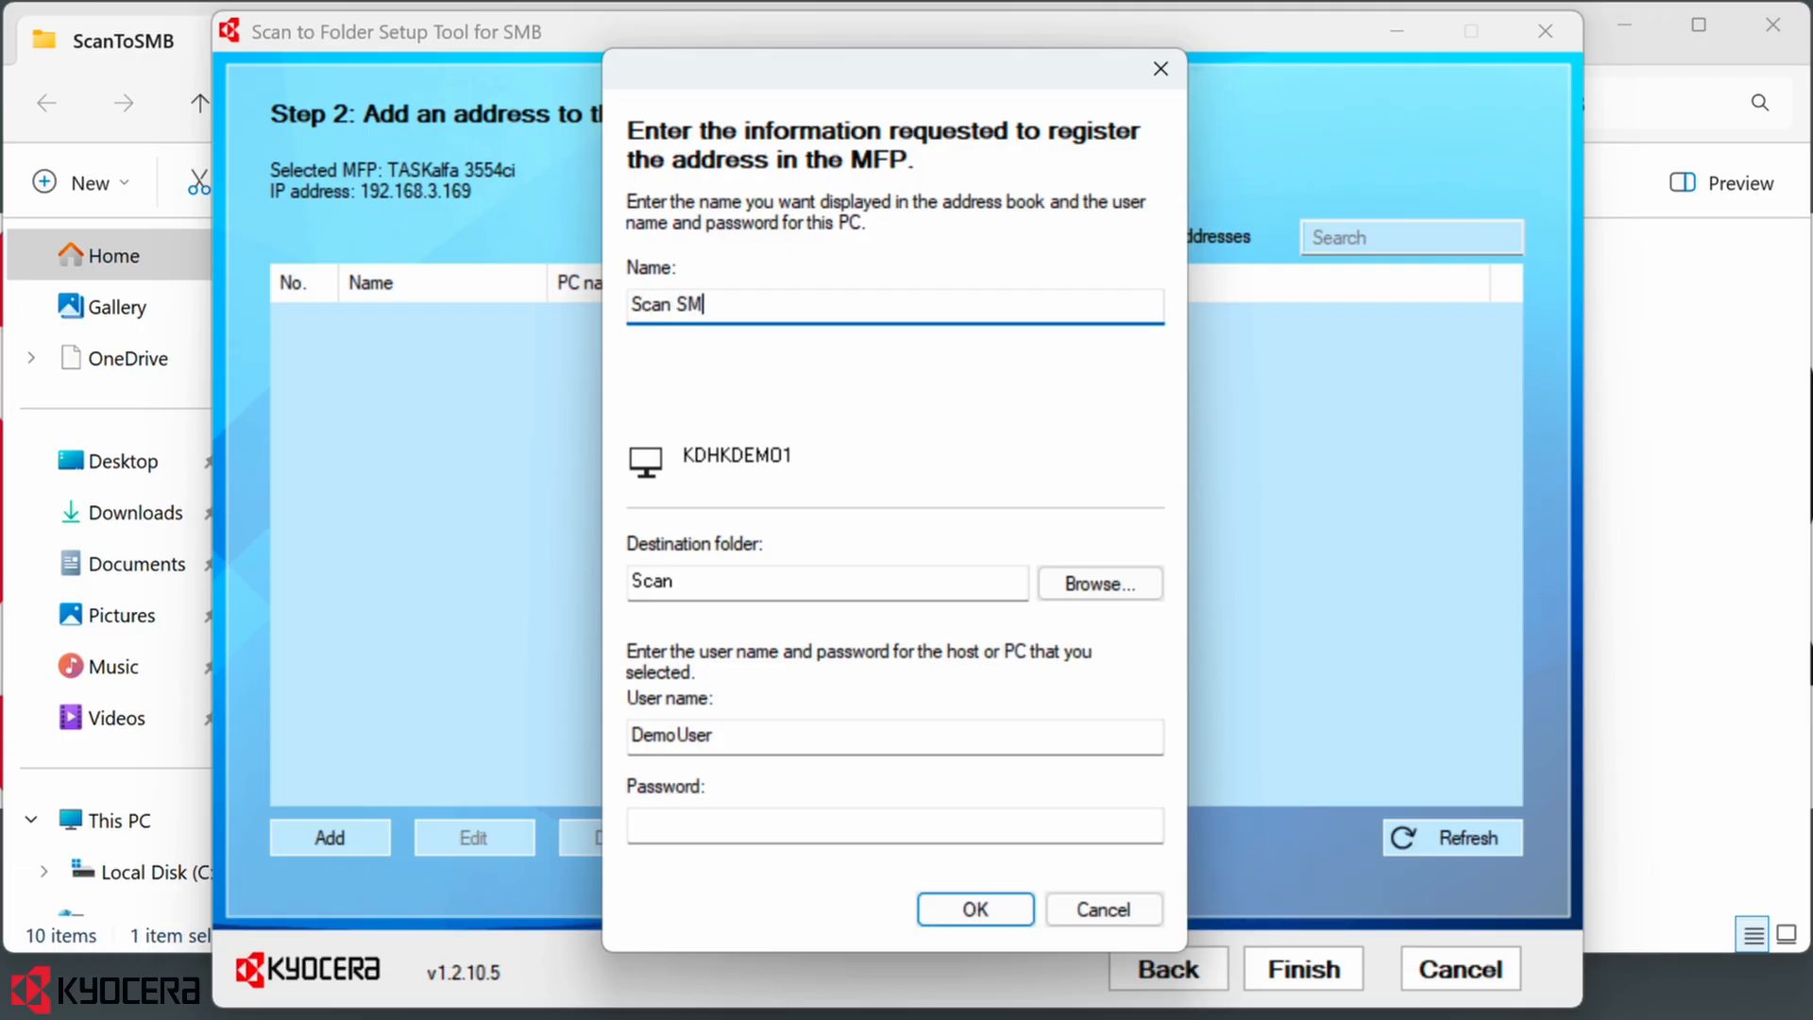
pyautogui.write('B')
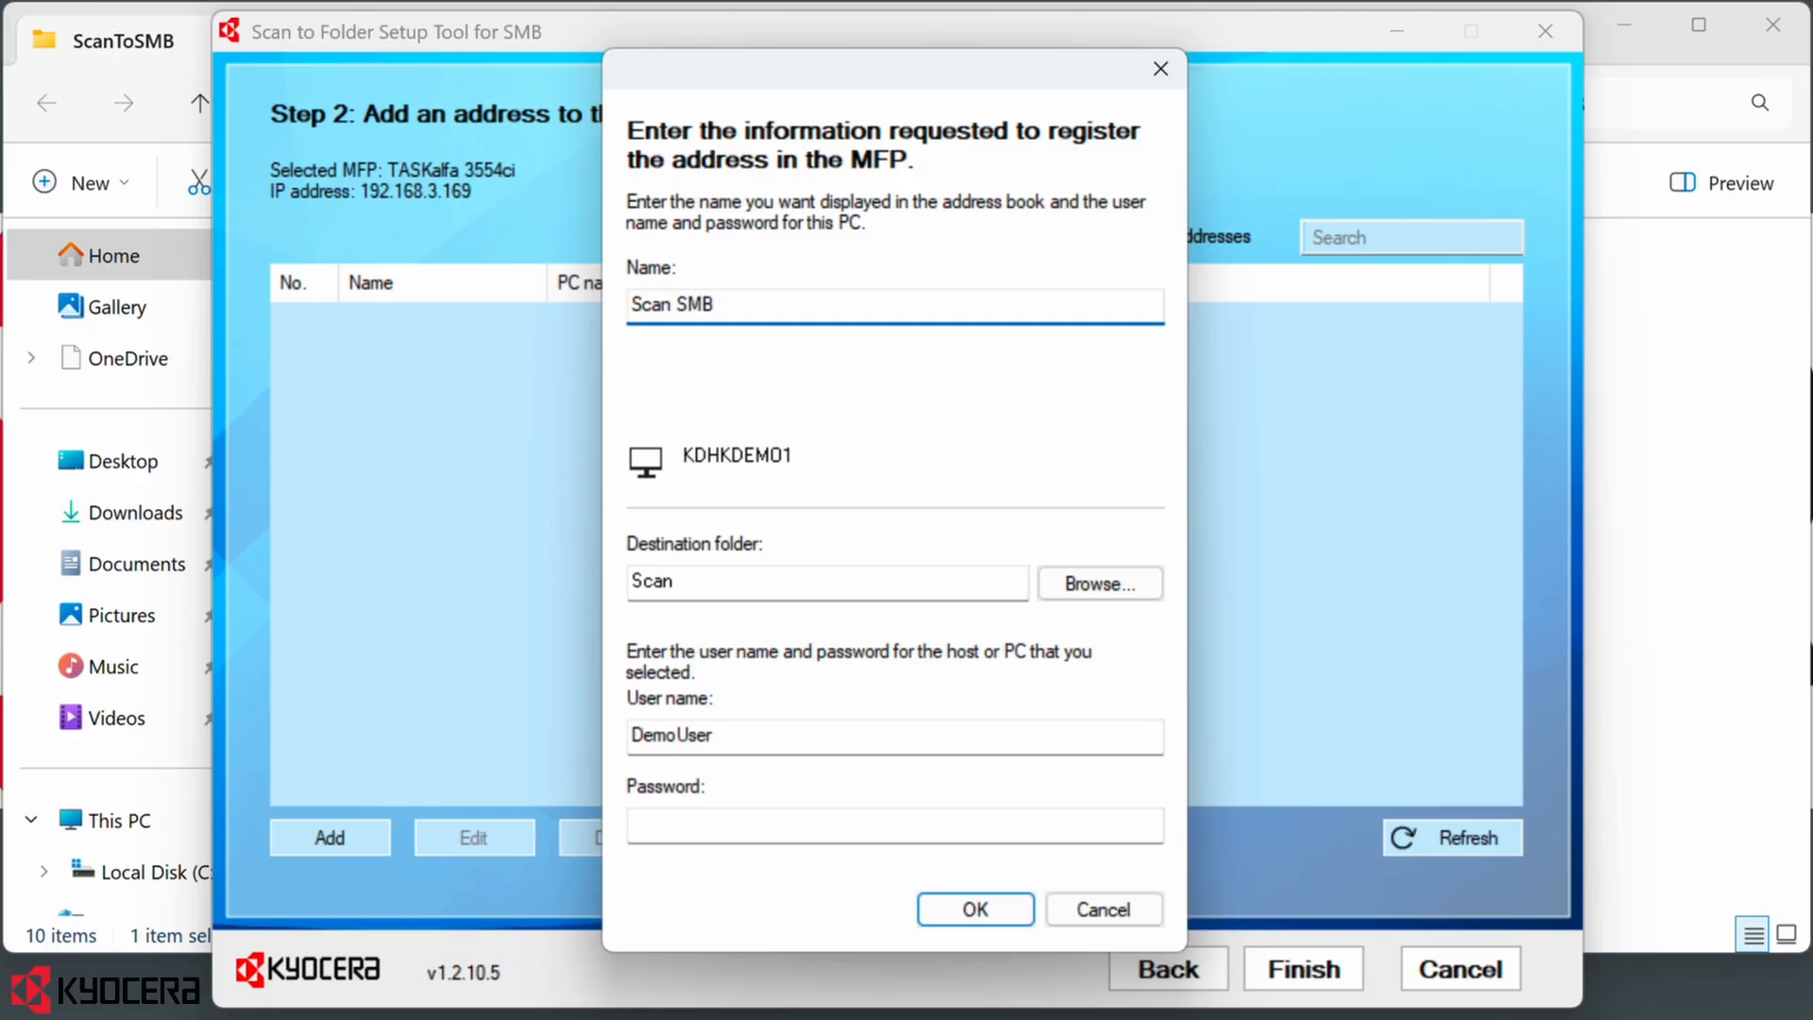
pyautogui.click(894, 826)
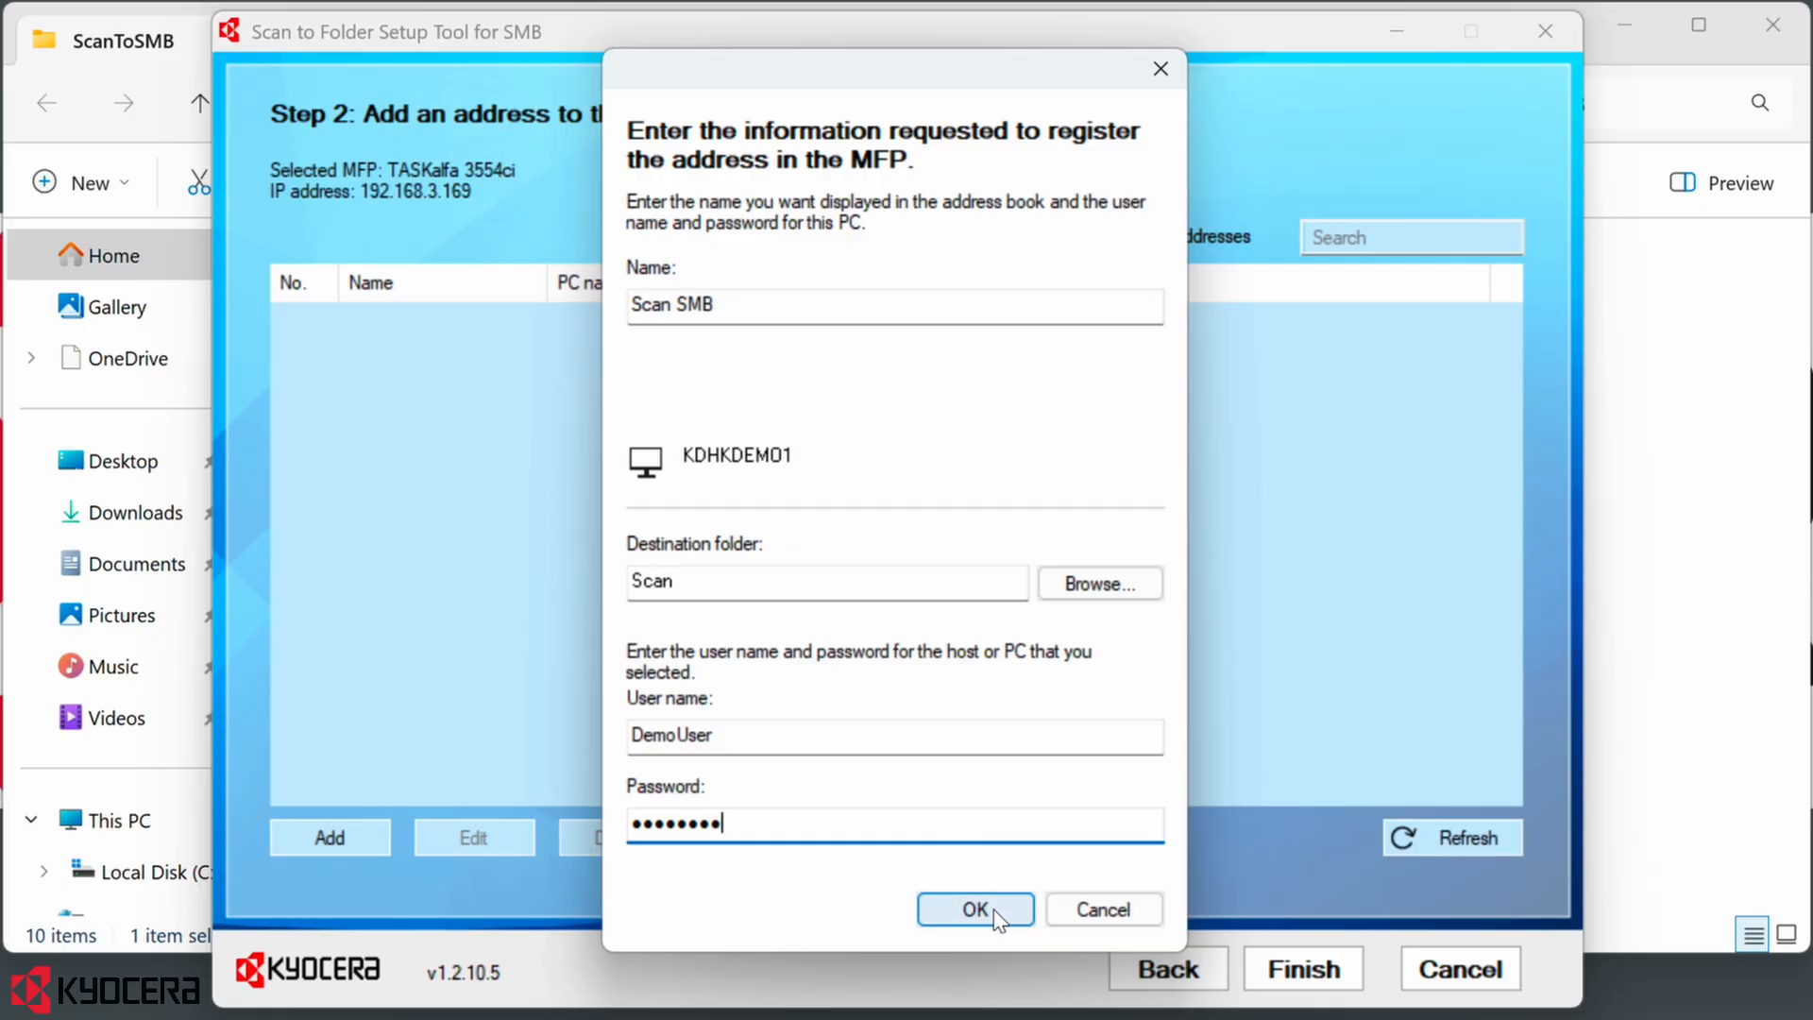
pyautogui.click(973, 909)
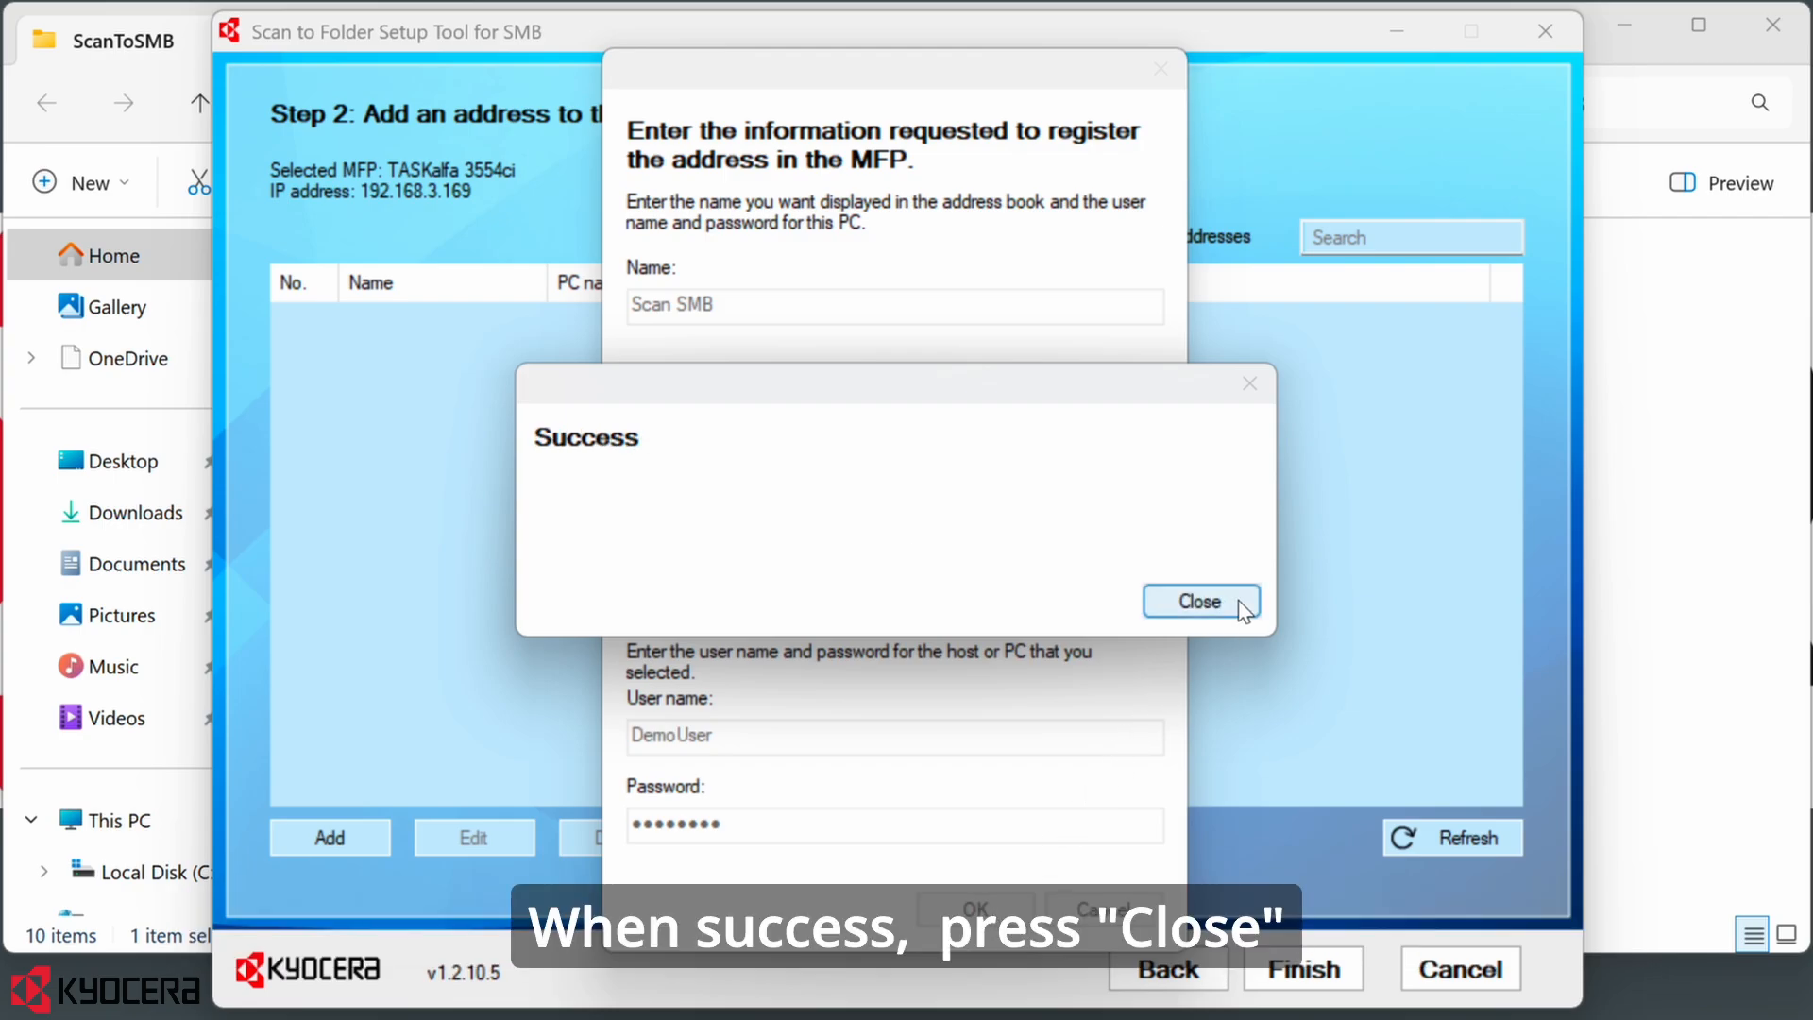
# Close the Success notice, decline the One Touch key, and finish with 0001 Scan SMB listed
pyautogui.click(1199, 600)
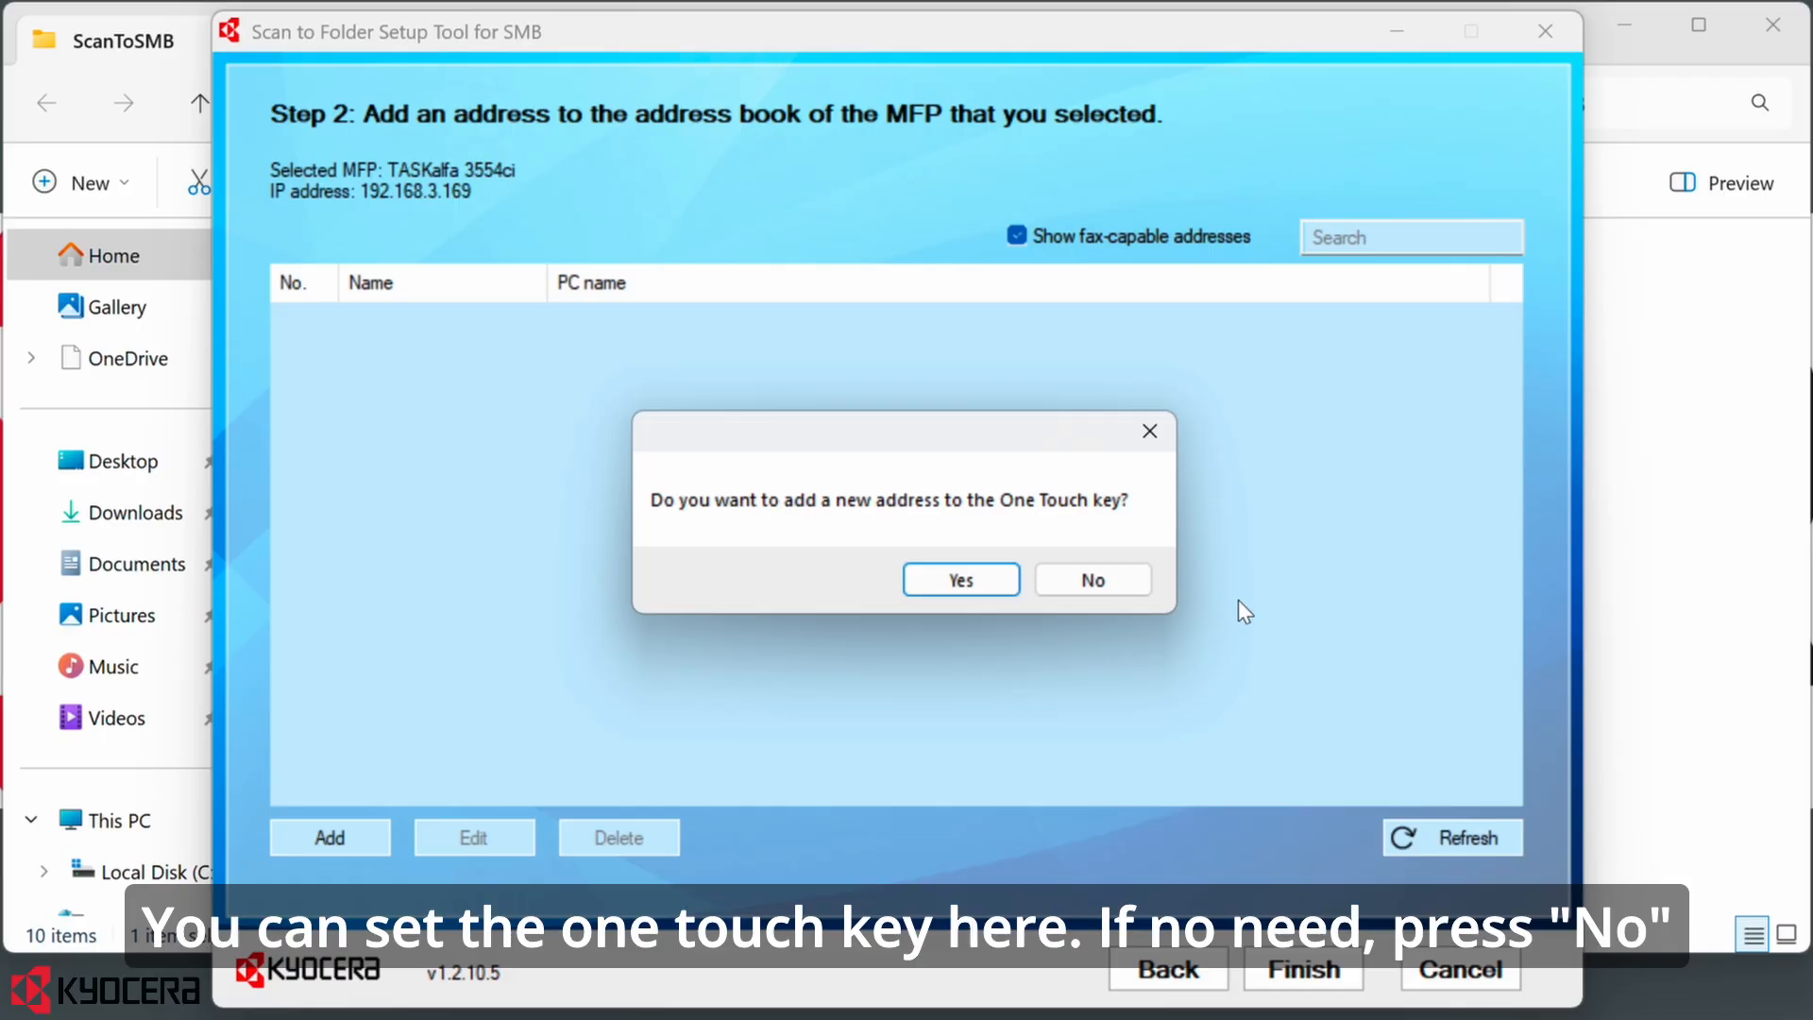
pyautogui.click(1092, 580)
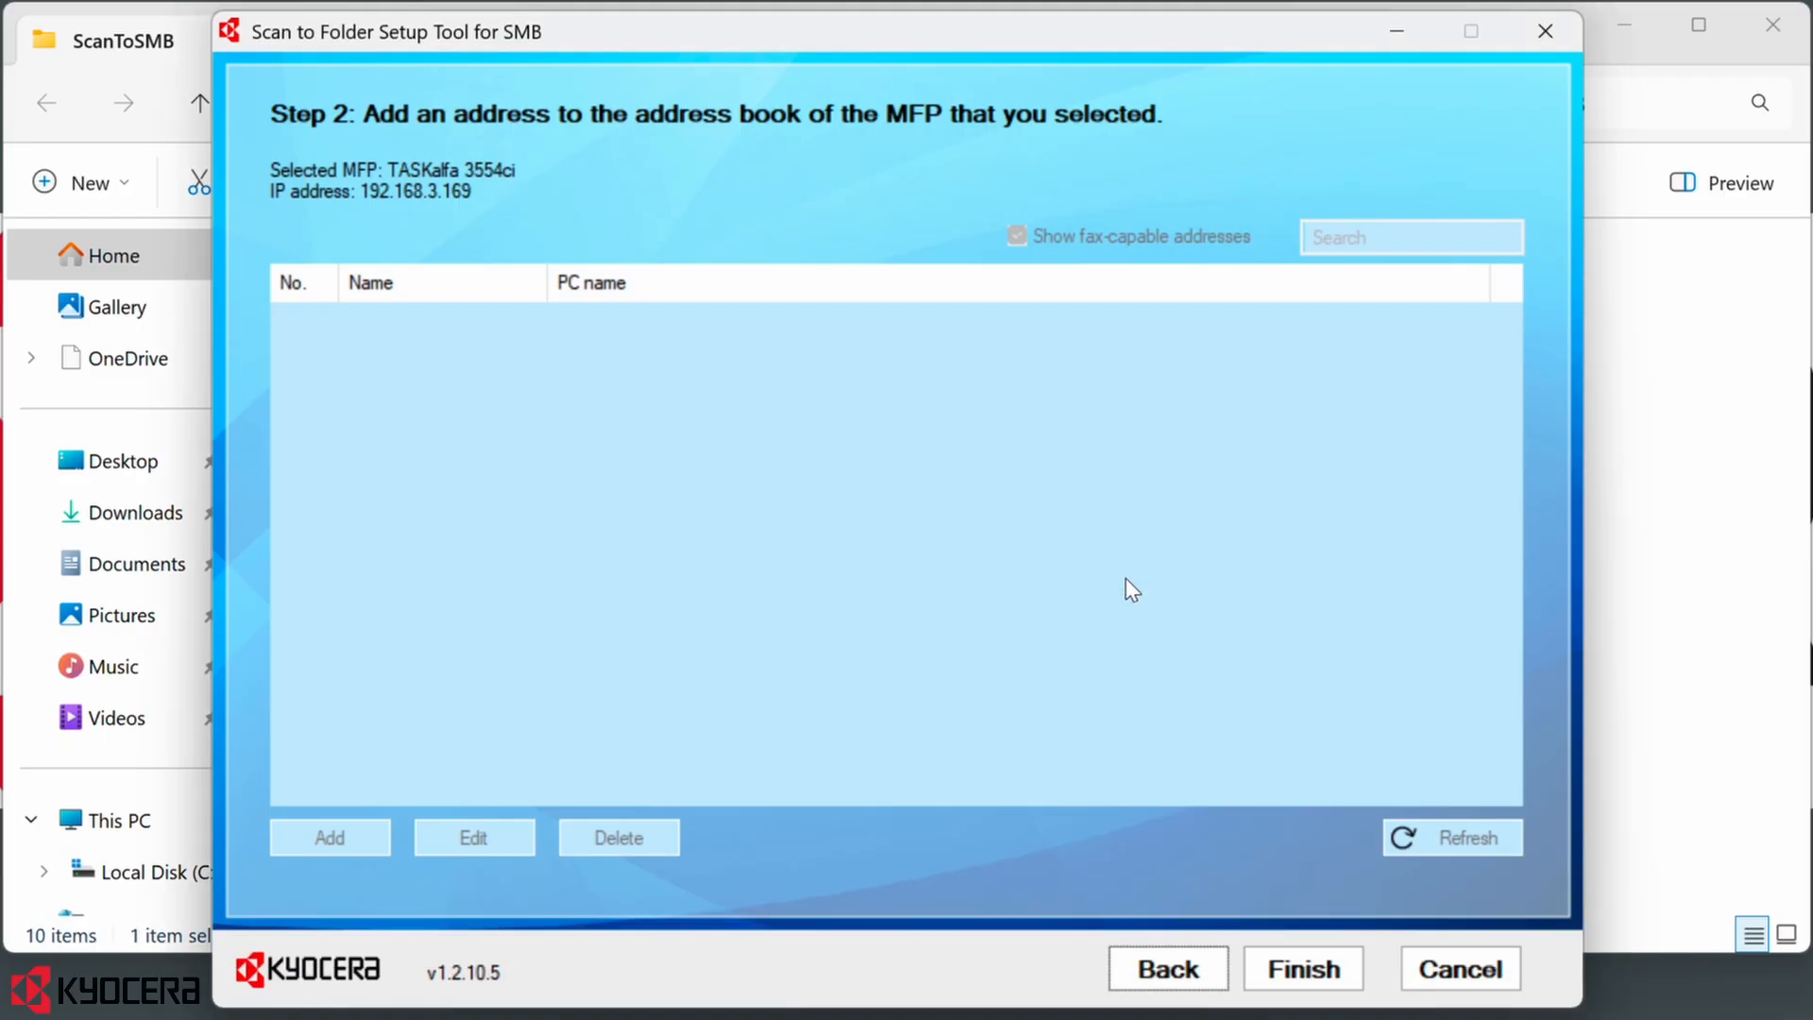
pyautogui.click(1469, 836)
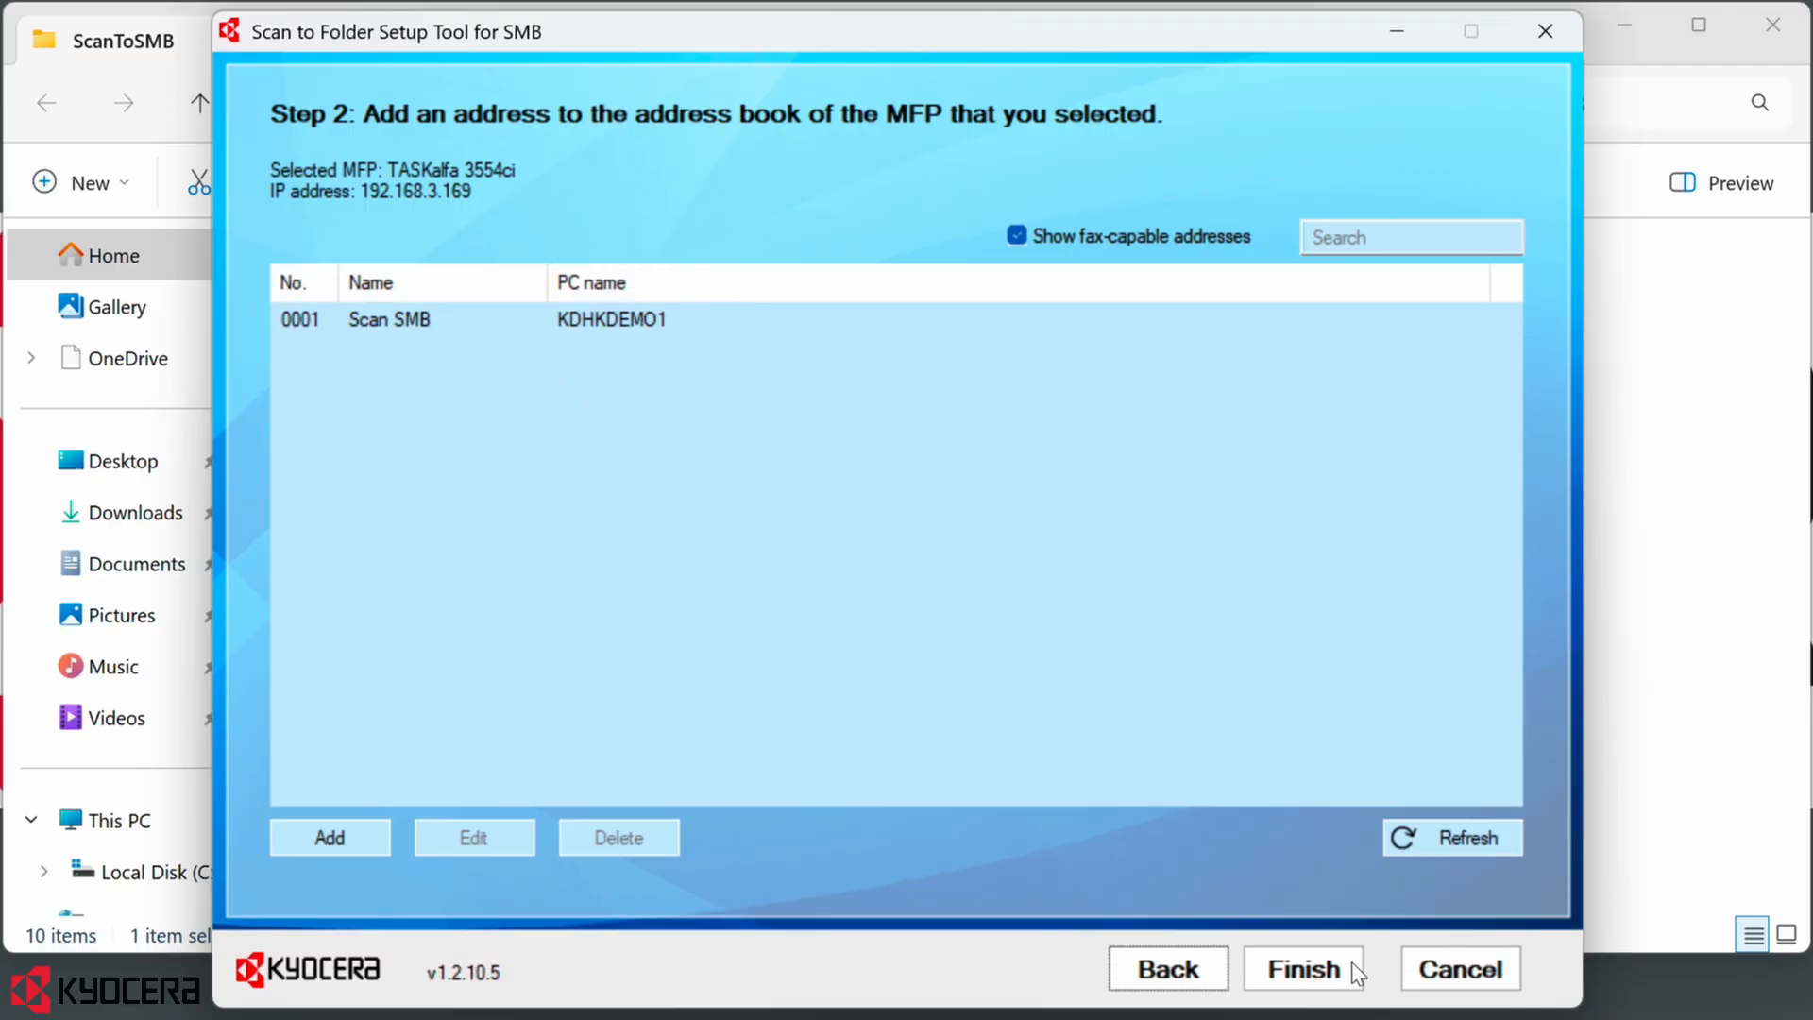
pyautogui.click(1302, 969)
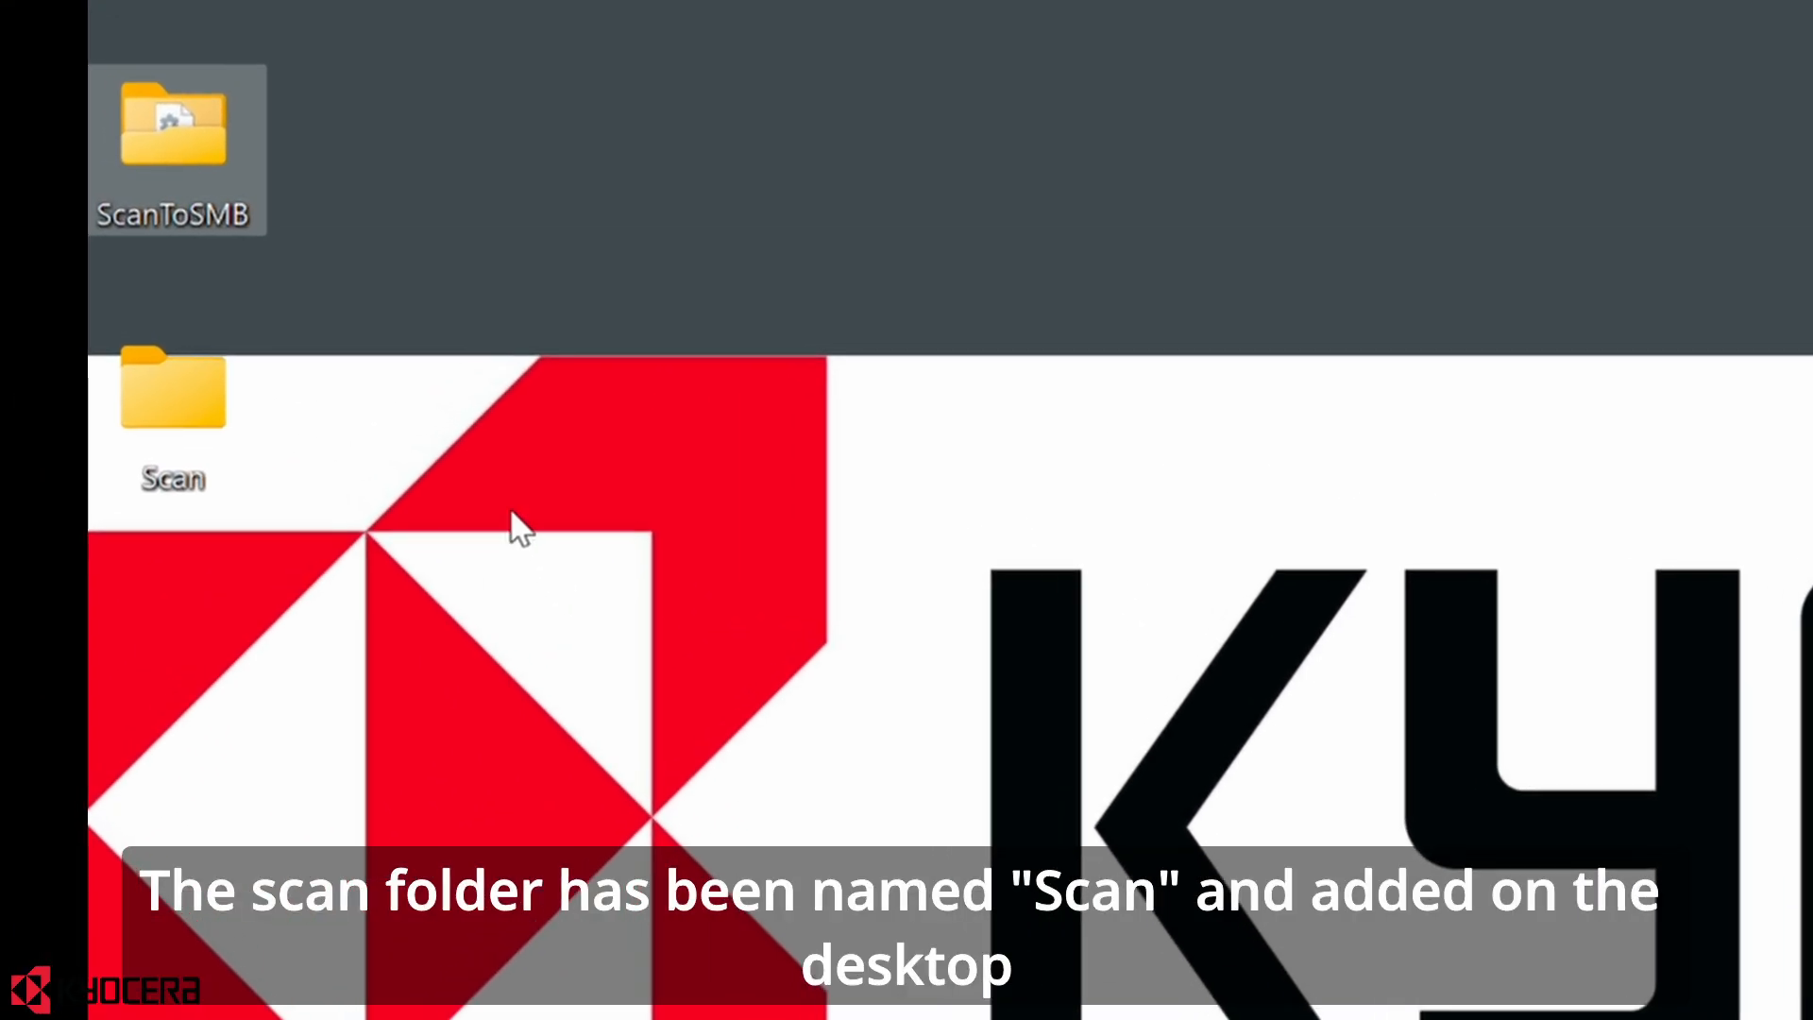
pyautogui.moveTo(186, 399)
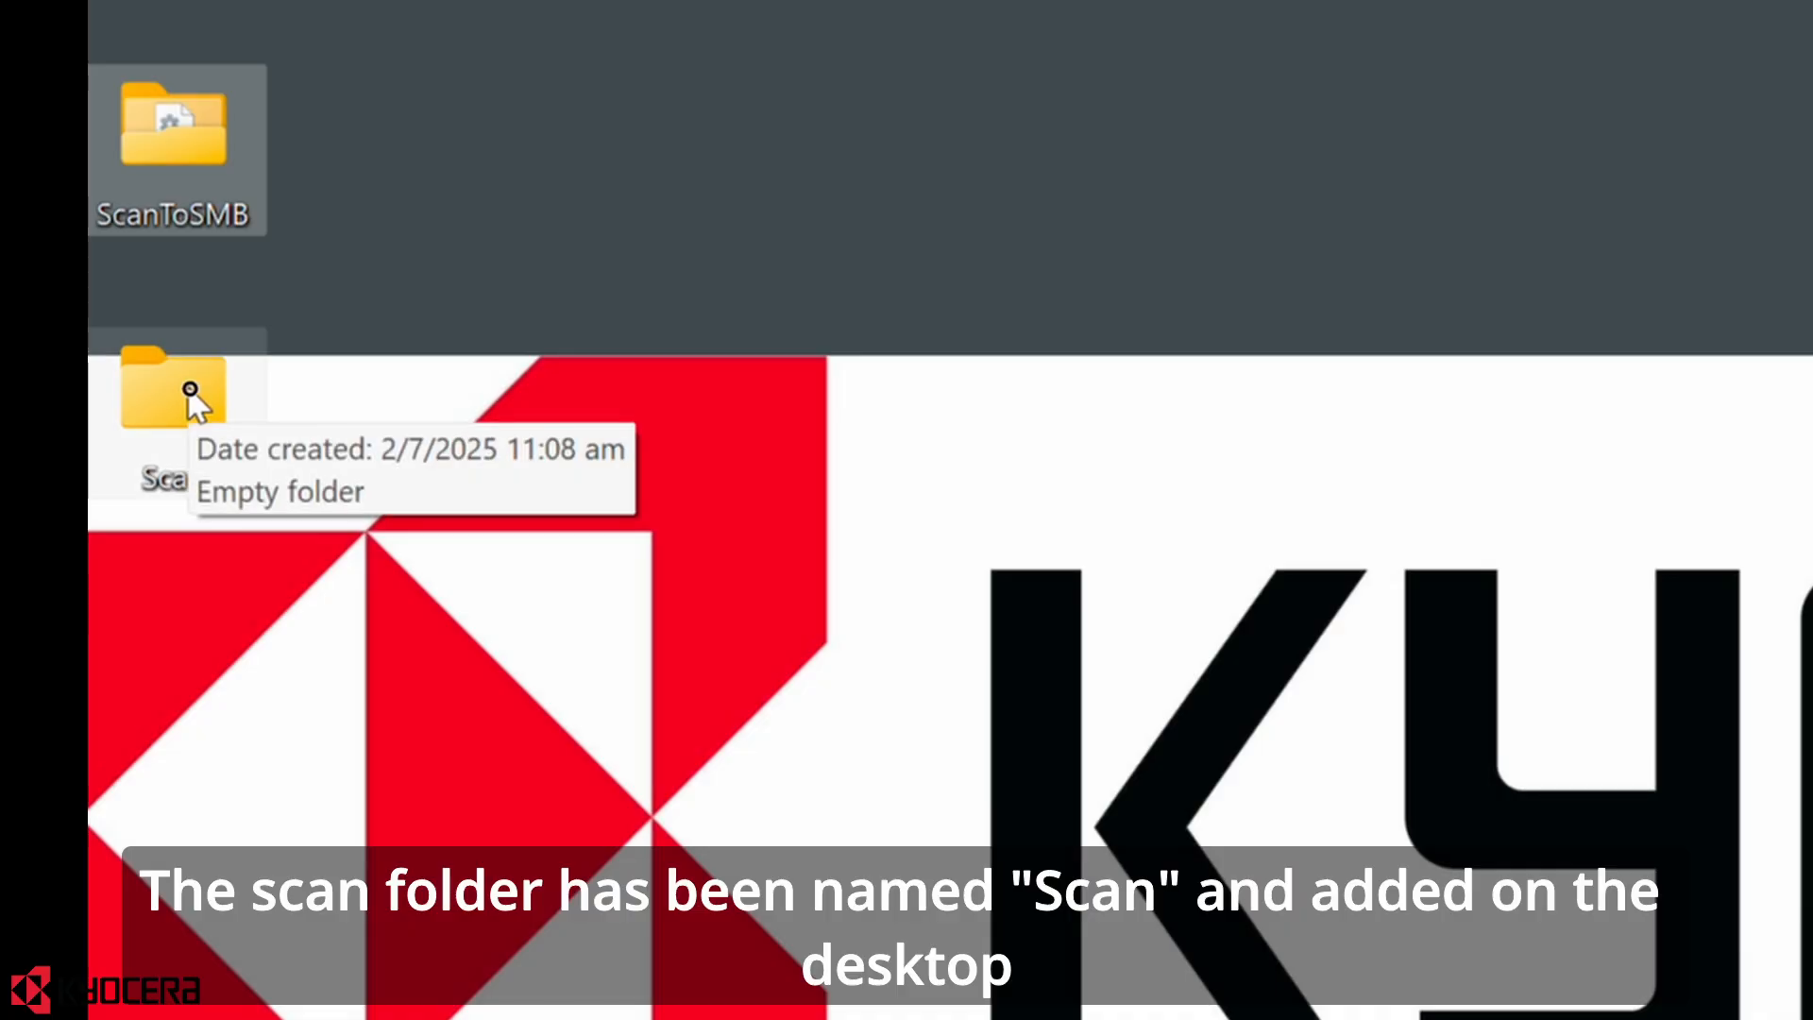